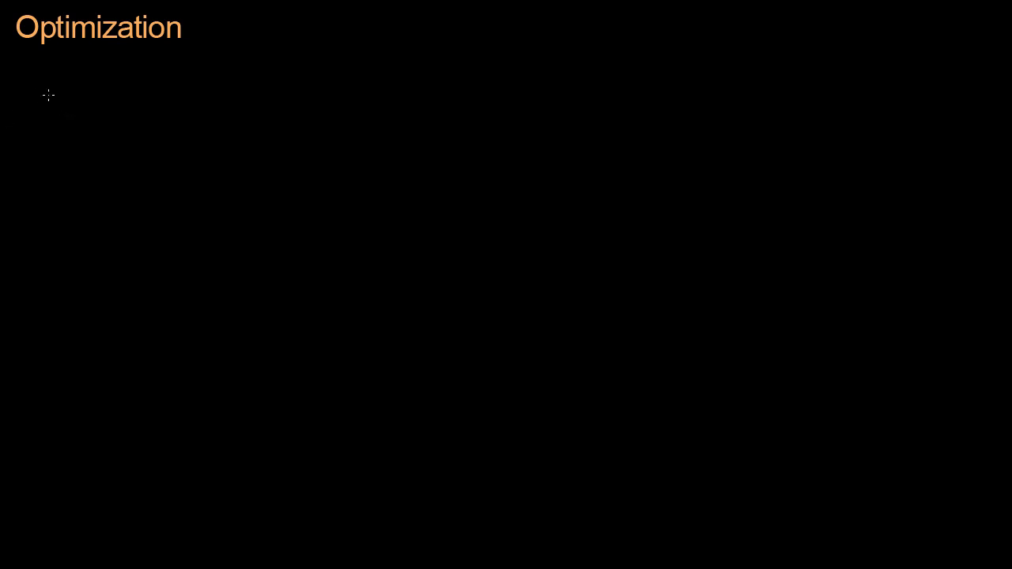
- Handwrite 'HOW DO I KNOW THAT IT IS FASTER?' in orange under the Optimization heading
{"action": "left_click_drag", "start_coordinate": [47, 103], "coordinate": [94, 107]}
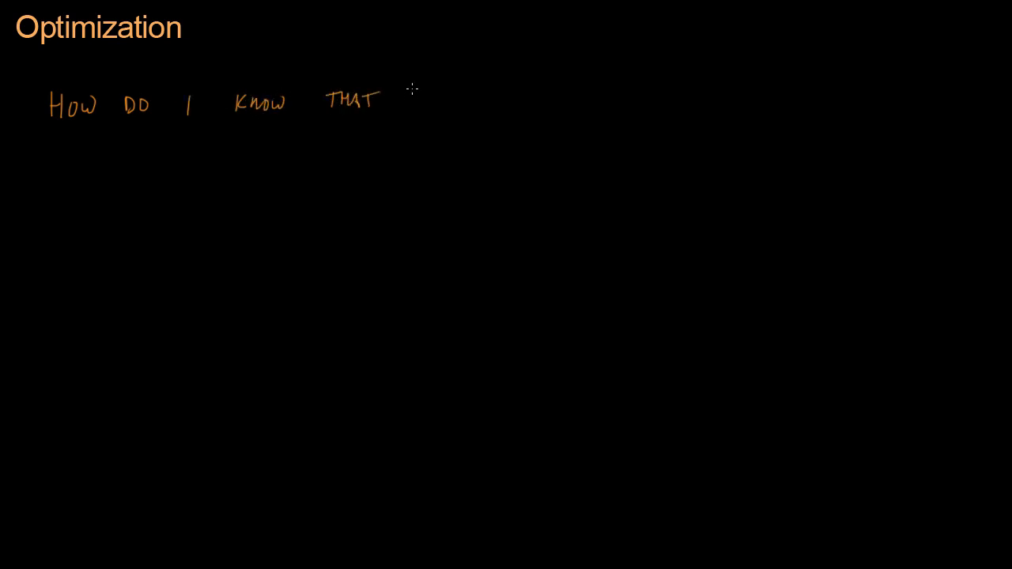
{"action": "type", "text": "IT IS"}
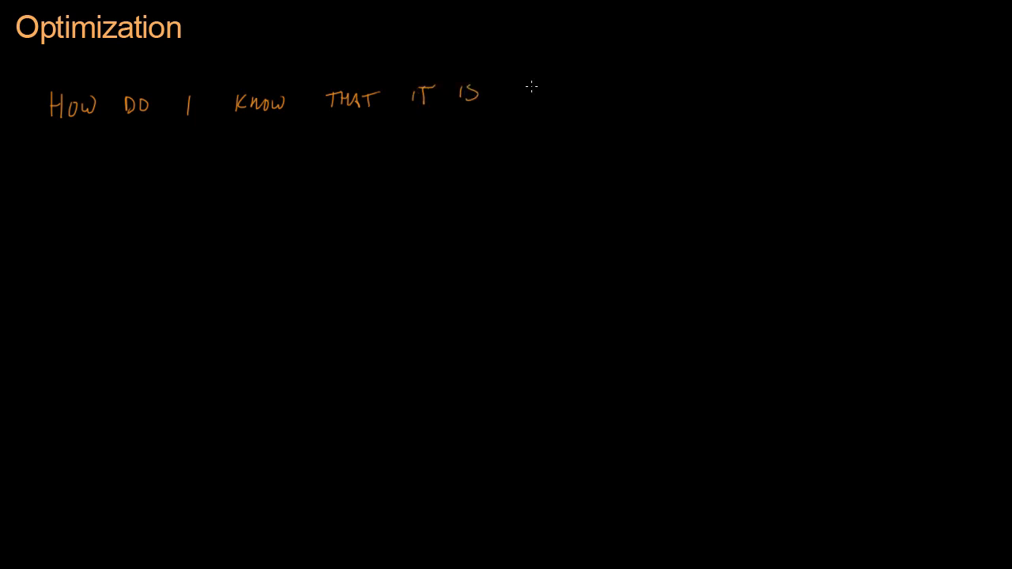
{"action": "left_click_drag", "start_coordinate": [525, 98], "coordinate": [604, 98]}
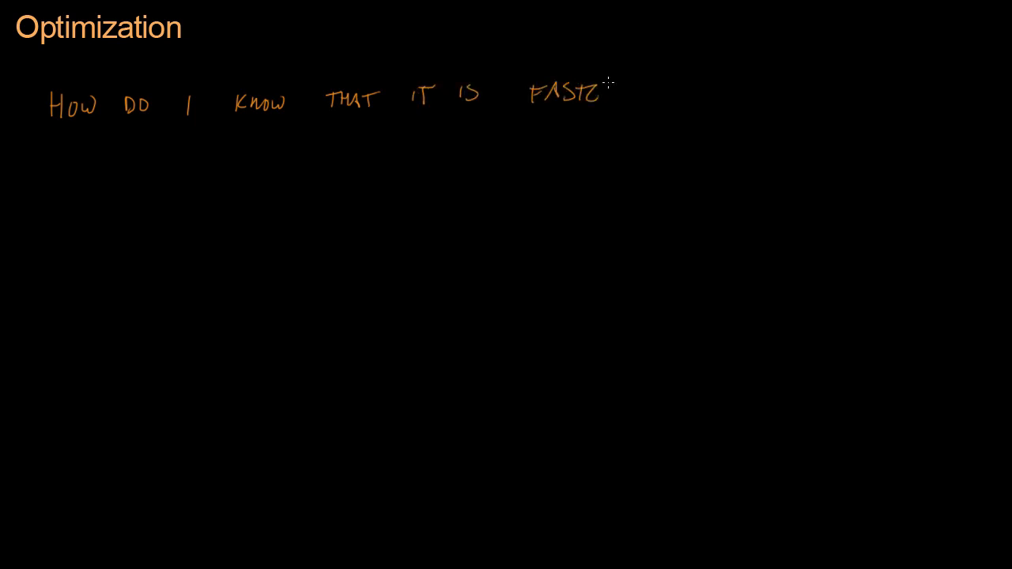
{"action": "type", "text": "ER?"}
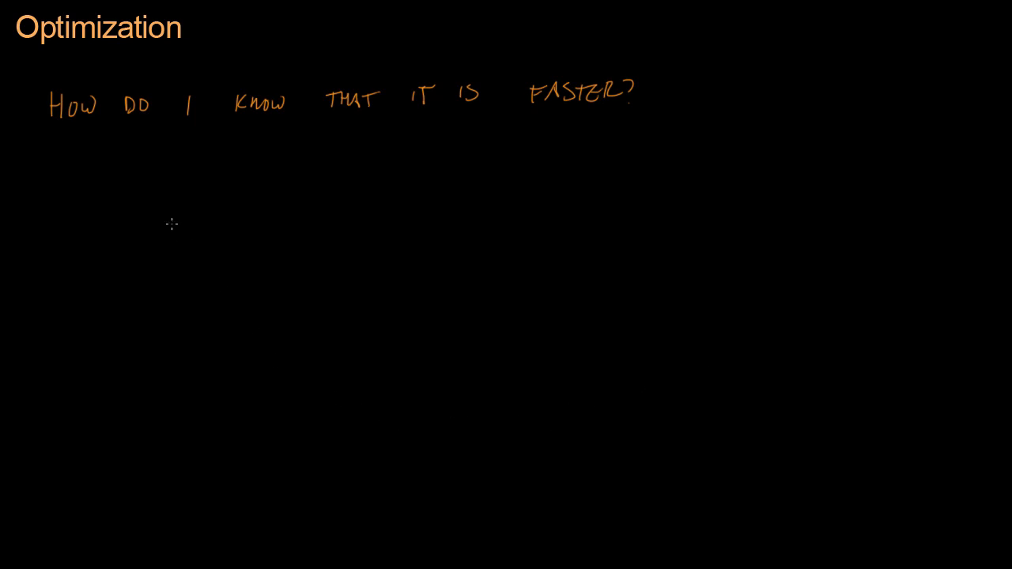
{"action": "mouse_move", "coordinate": [127, 206]}
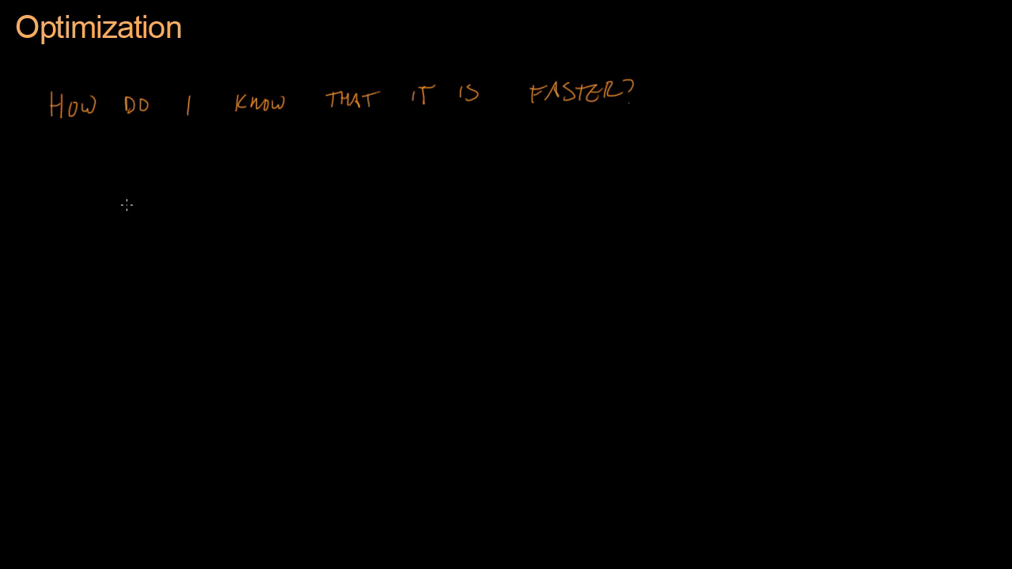
- Write 'MEASURE' in blue below the question and underline it
{"action": "left_click_drag", "start_coordinate": [118, 214], "coordinate": [171, 206]}
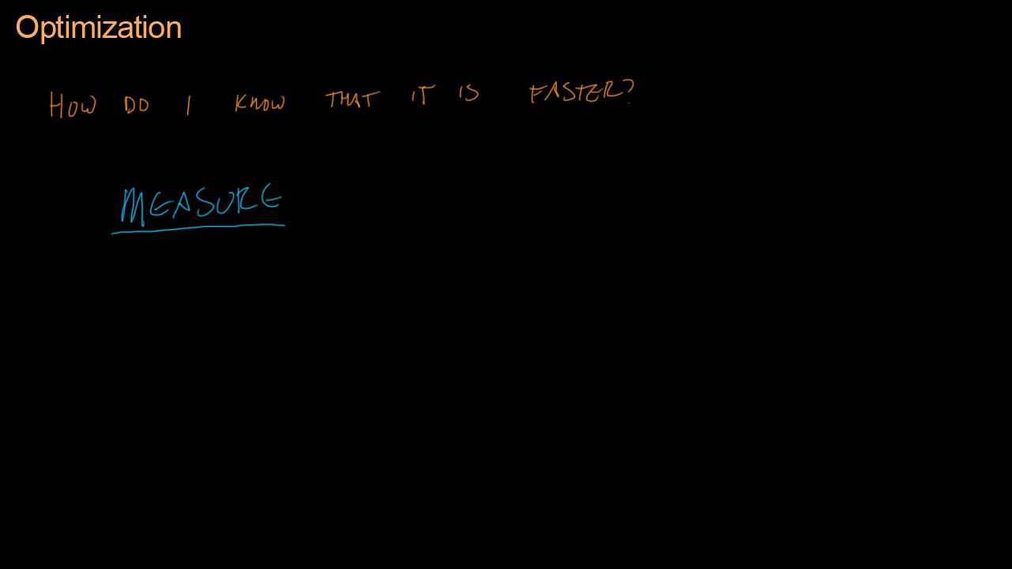
{"action": "mouse_move", "coordinate": [781, 457]}
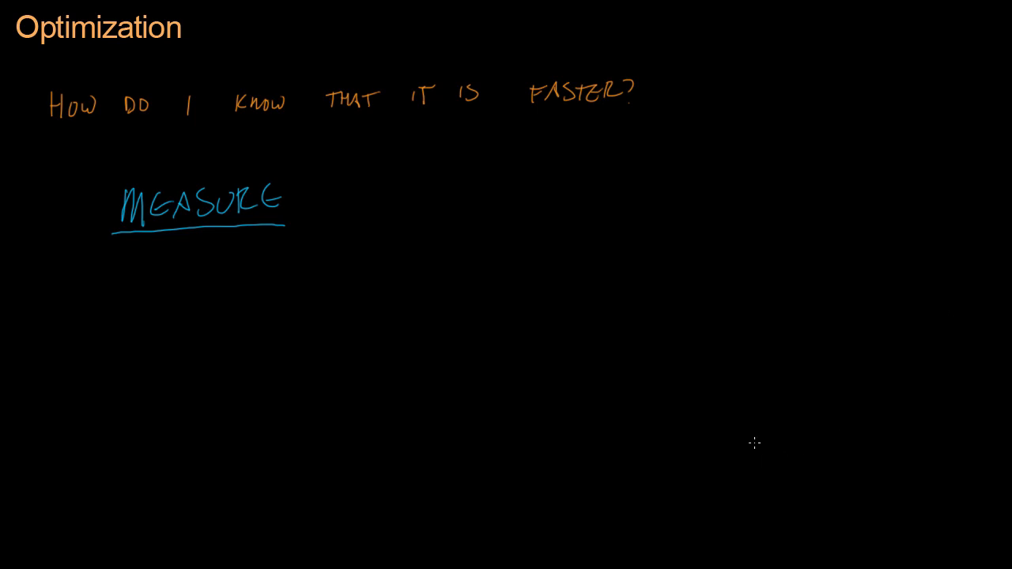
{"action": "mouse_move", "coordinate": [763, 419]}
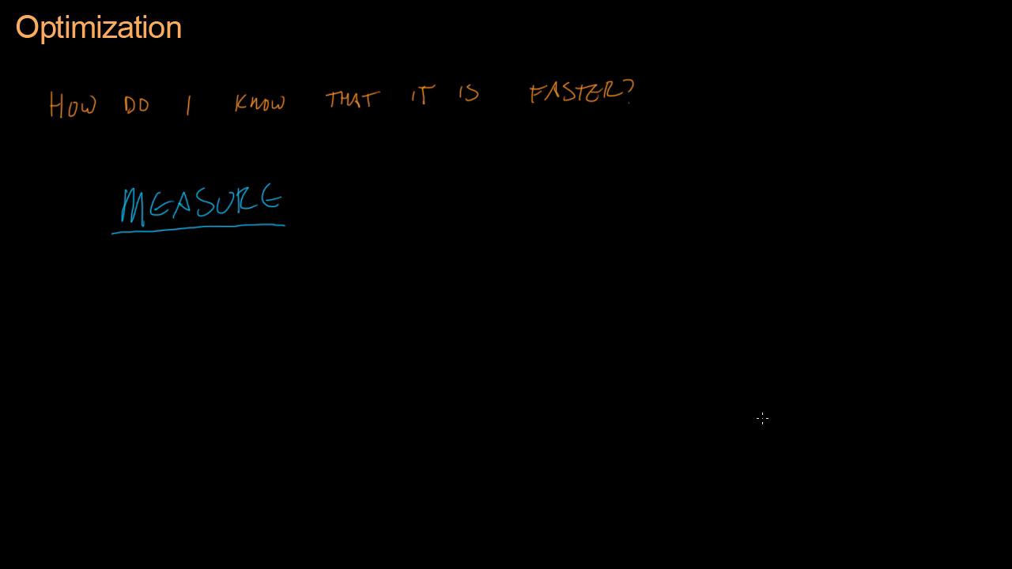
{"action": "mouse_move", "coordinate": [434, 187]}
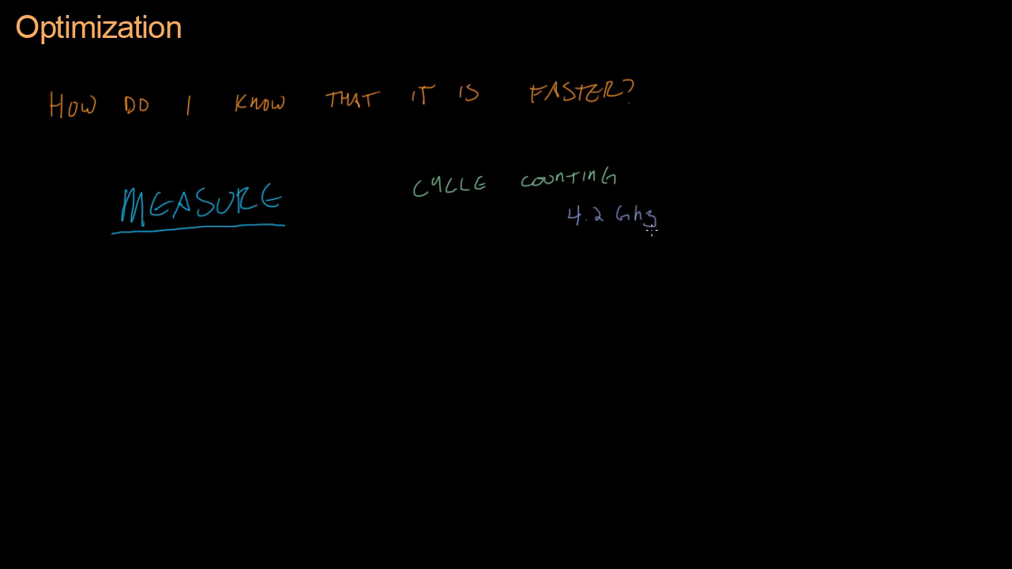
{"action": "mouse_move", "coordinate": [620, 243]}
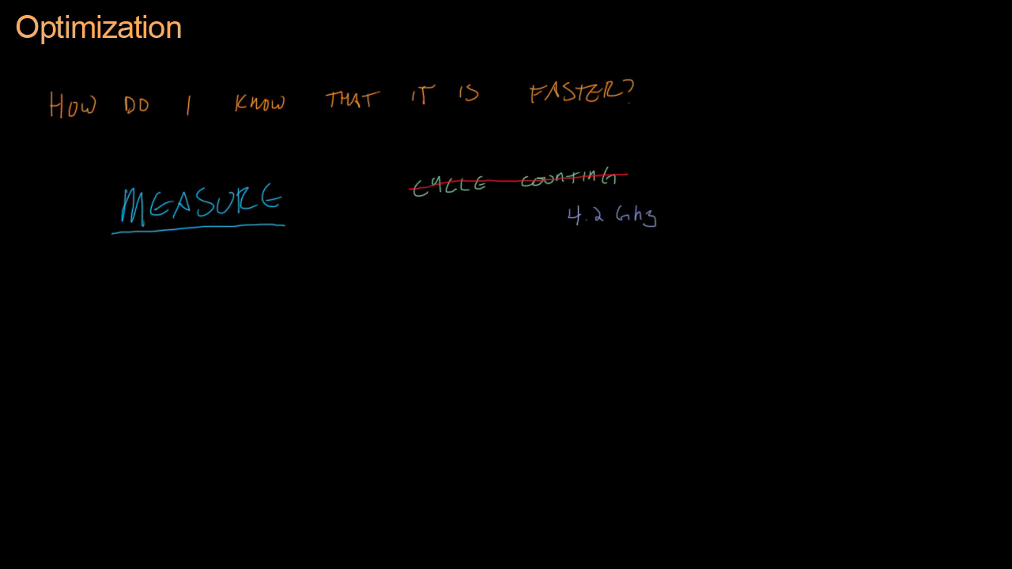
{"action": "mouse_move", "coordinate": [418, 250]}
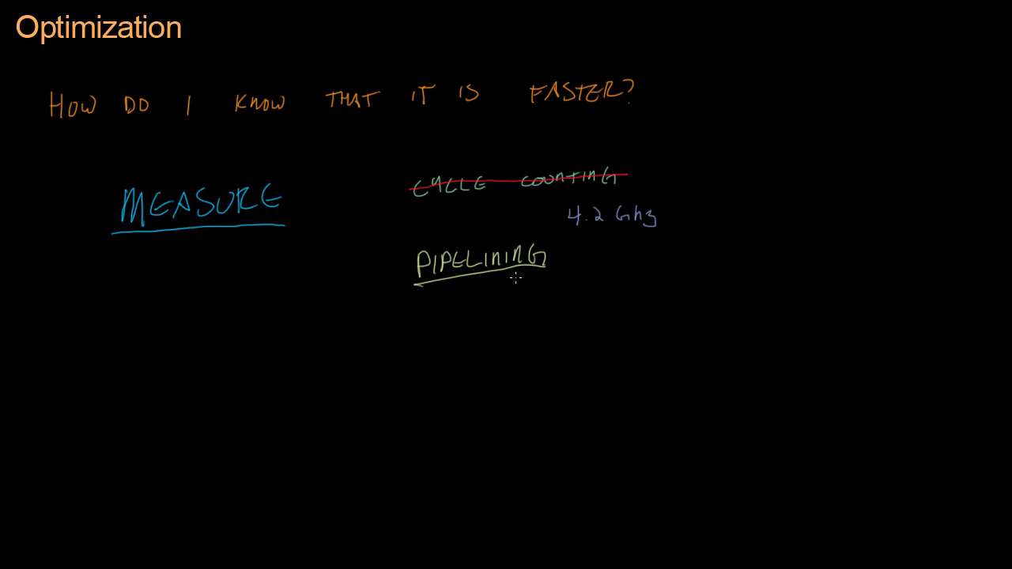
{"action": "mouse_move", "coordinate": [905, 281]}
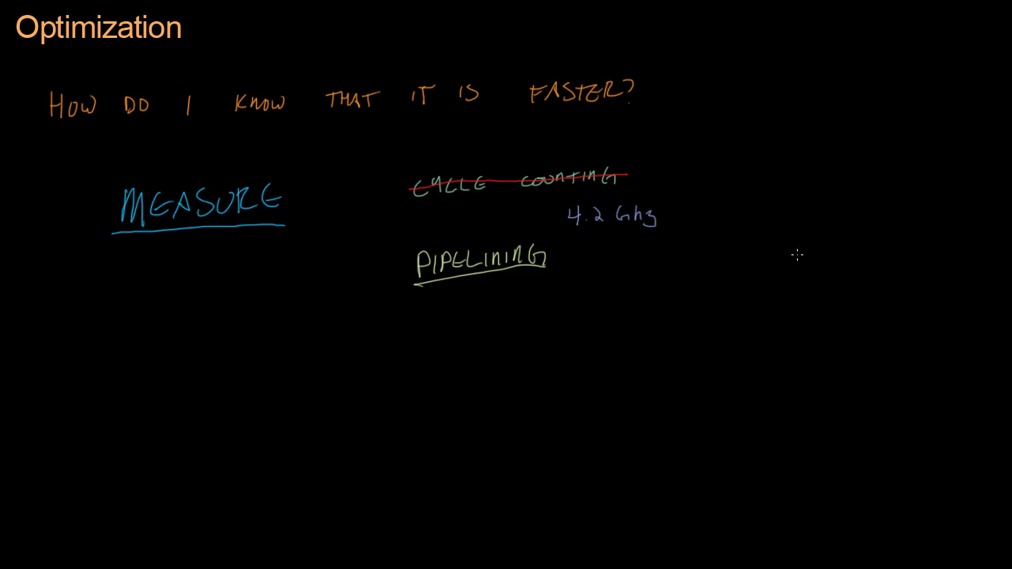
- Write underlined 'TIME' with 'ms' in pink, then 'TOO FAST TO MEASURE' below
{"action": "left_click_drag", "start_coordinate": [762, 182], "coordinate": [765, 161]}
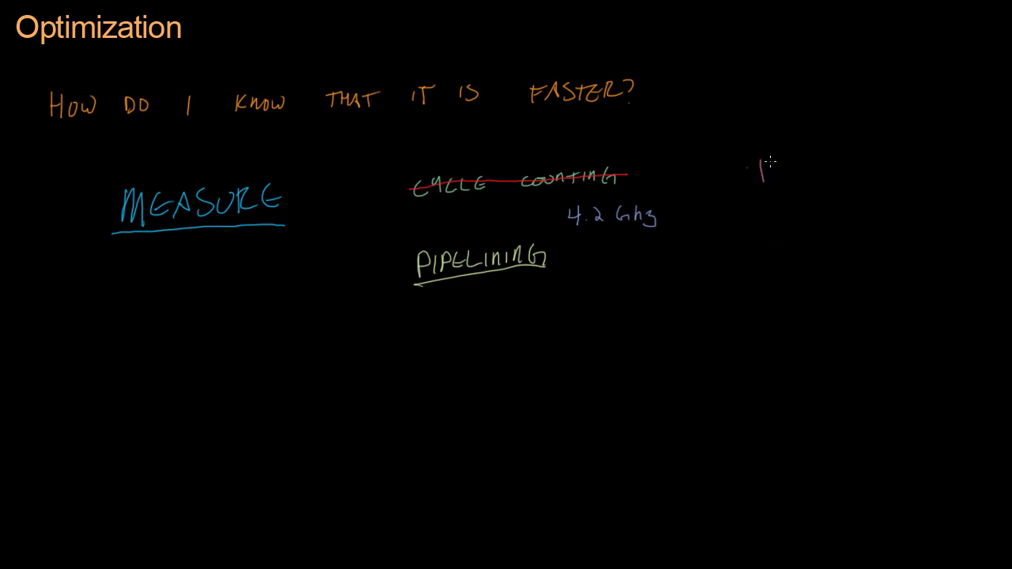
{"action": "type", "text": "TIME"}
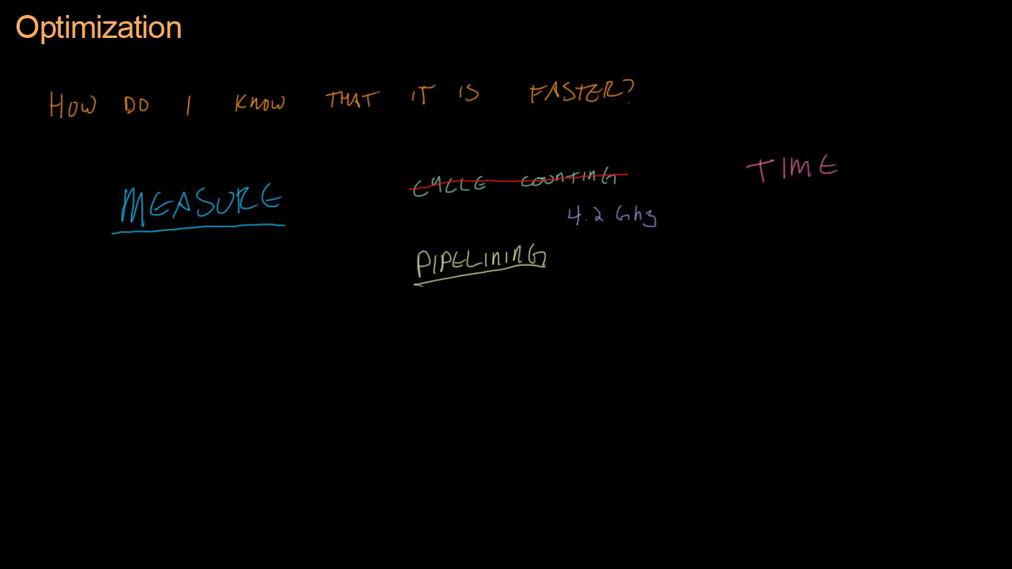
{"action": "left_click_drag", "start_coordinate": [740, 188], "coordinate": [850, 186]}
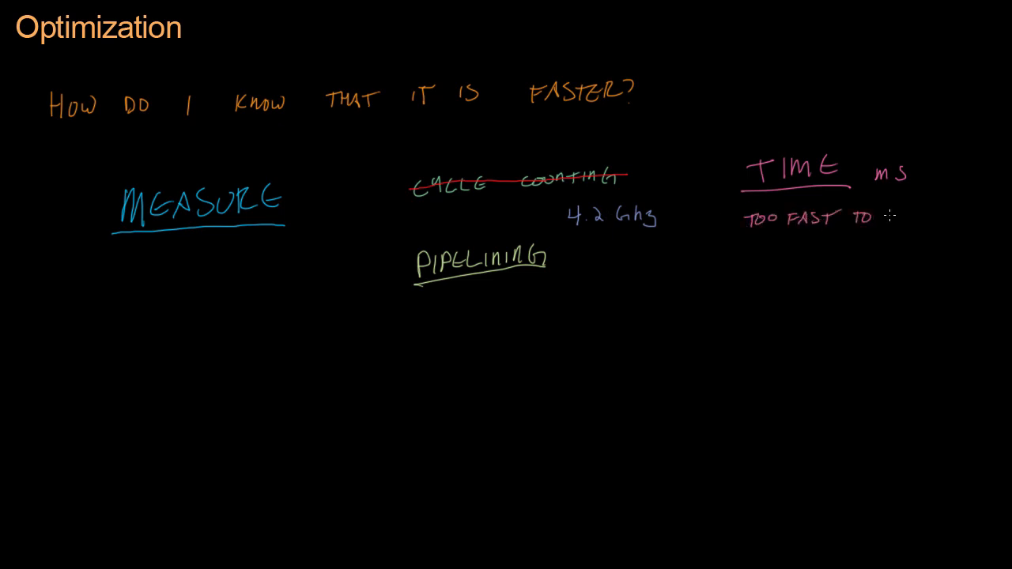
{"action": "type", "text": "MEASURE"}
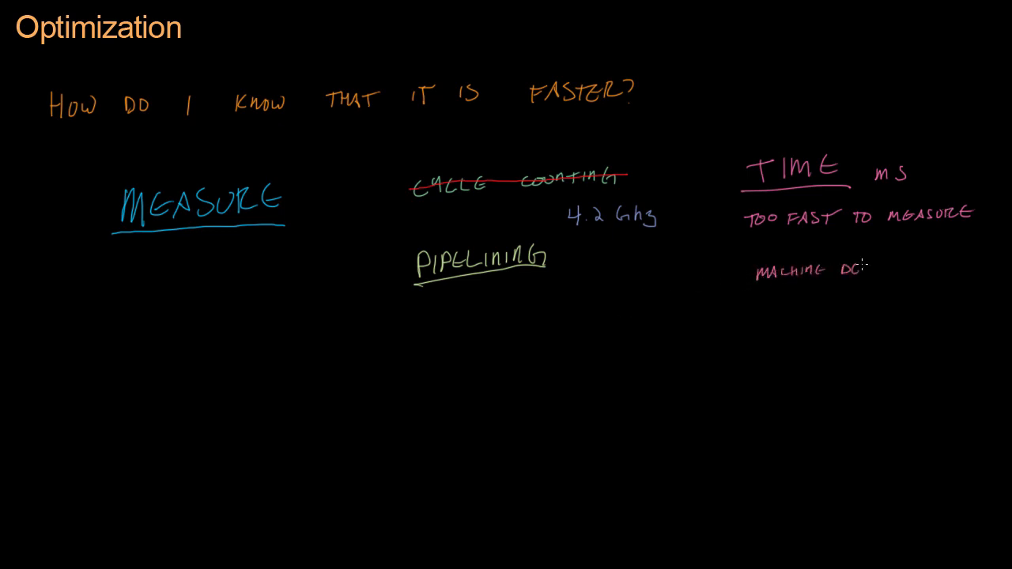
- Write 'MACHINE DEPENDENT', strike through 'MACHINE' and write 'ENVIRONMENT' beneath
{"action": "type", "text": "DEPENDENT"}
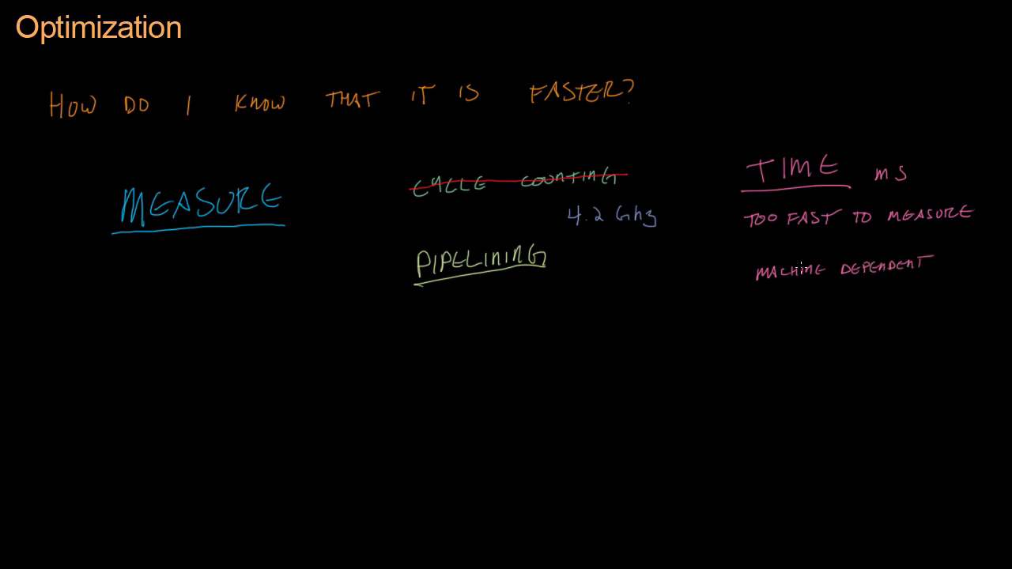
{"action": "left_click_drag", "start_coordinate": [759, 272], "coordinate": [830, 267]}
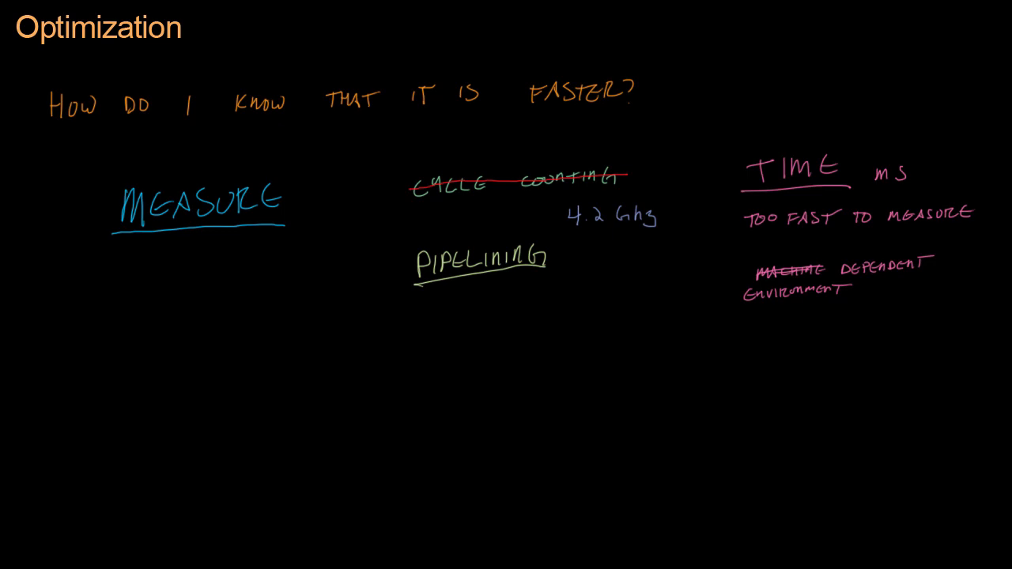
{"action": "mouse_move", "coordinate": [22, 357]}
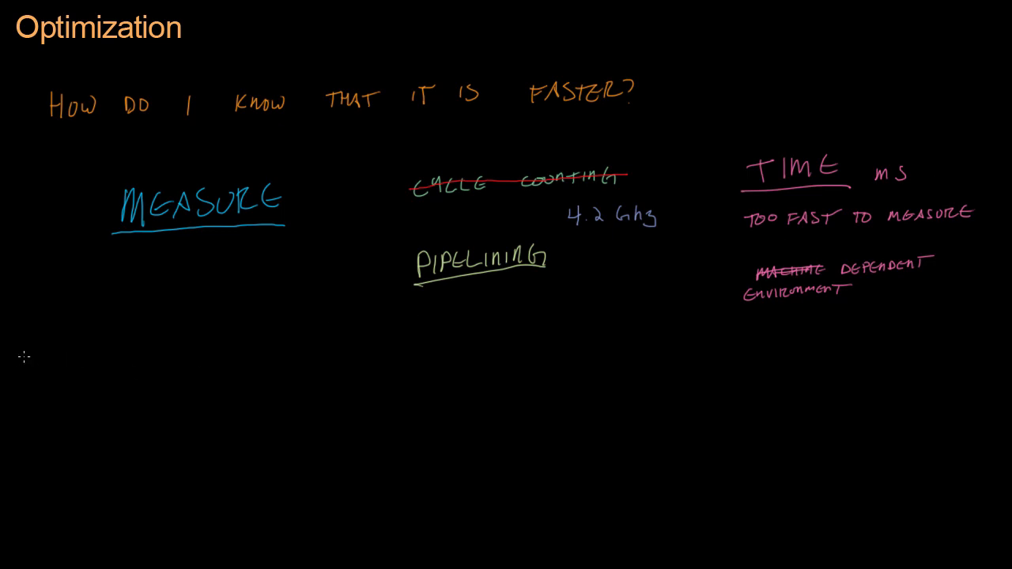
- Draw a straight horizontal line across the board under the notes
{"action": "left_click_drag", "start_coordinate": [19, 354], "coordinate": [481, 342]}
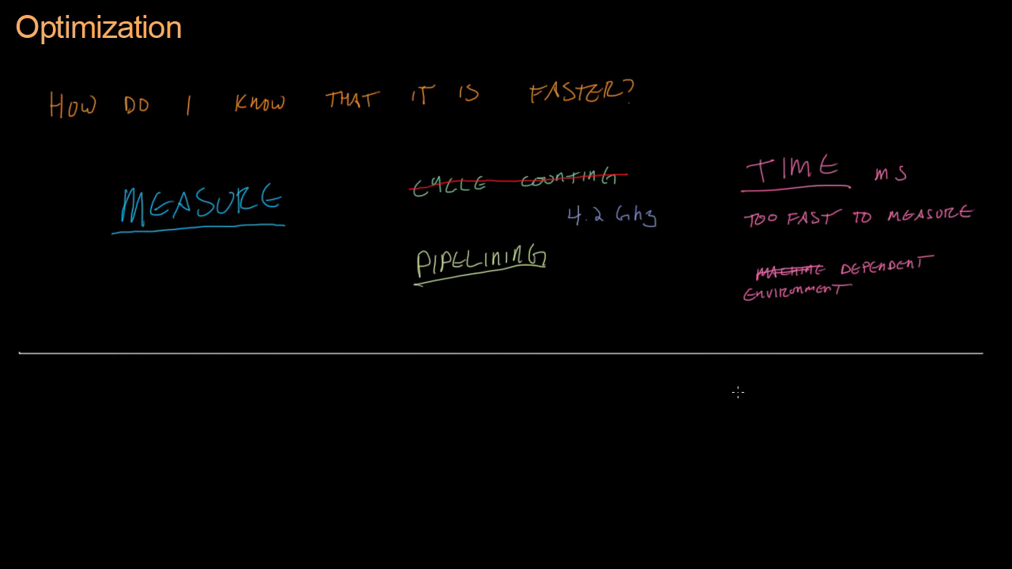
{"action": "mouse_move", "coordinate": [171, 403]}
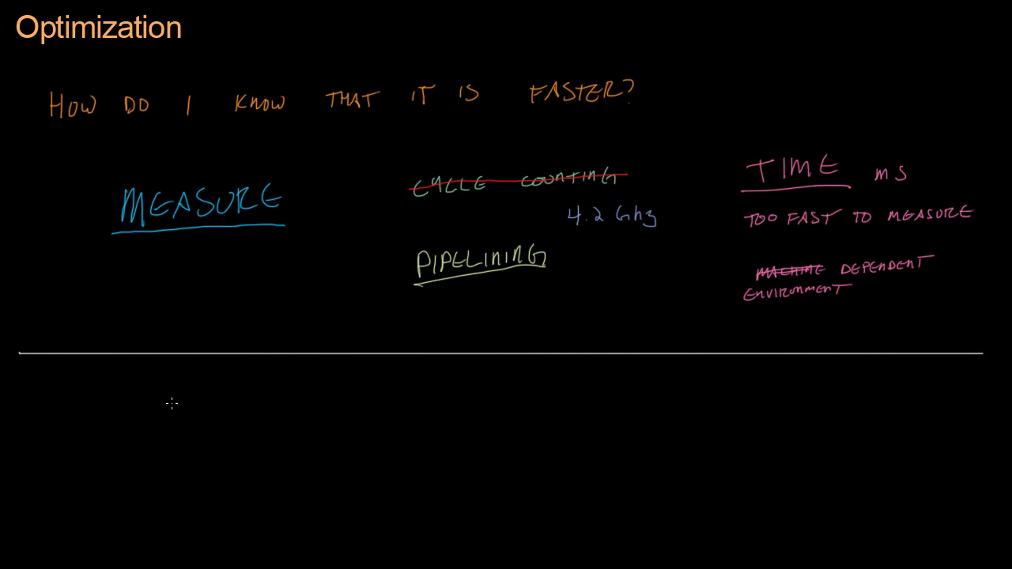
{"action": "mouse_move", "coordinate": [78, 388]}
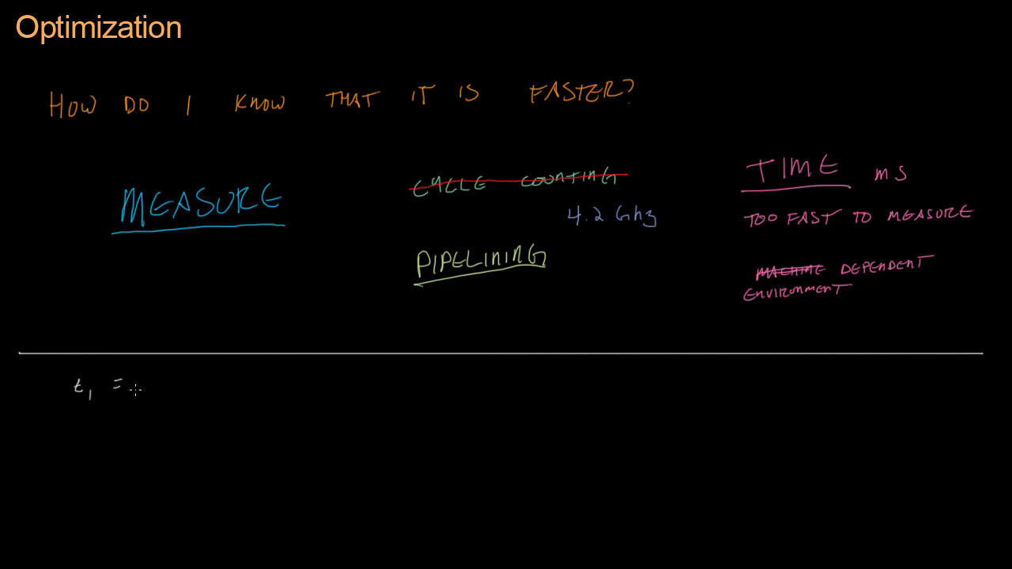
- Write 't1 = current time()', an 'algorithm' note and 't2' beneath the divider
{"action": "type", "text": "cur"}
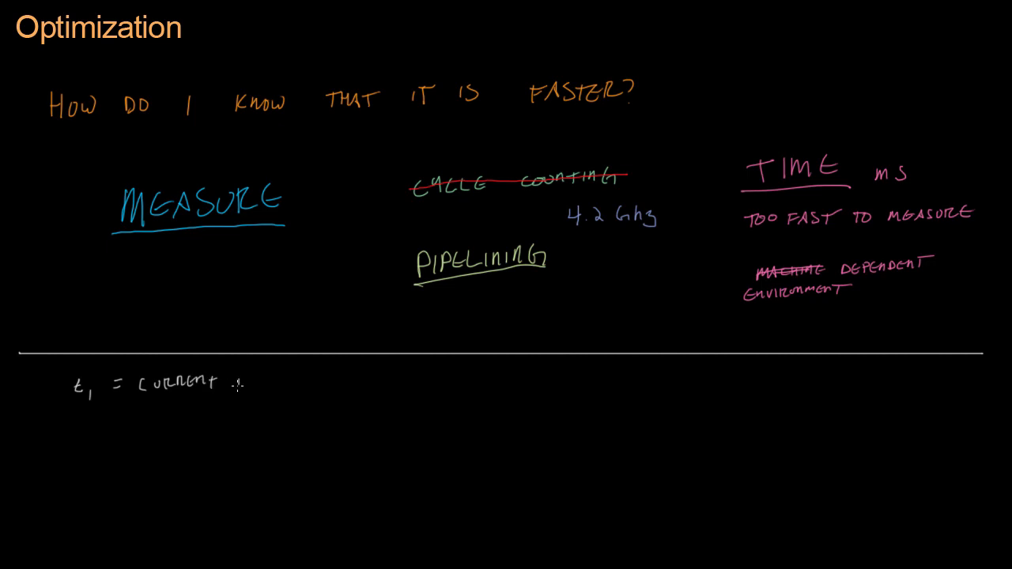
{"action": "type", "text": "TIME"}
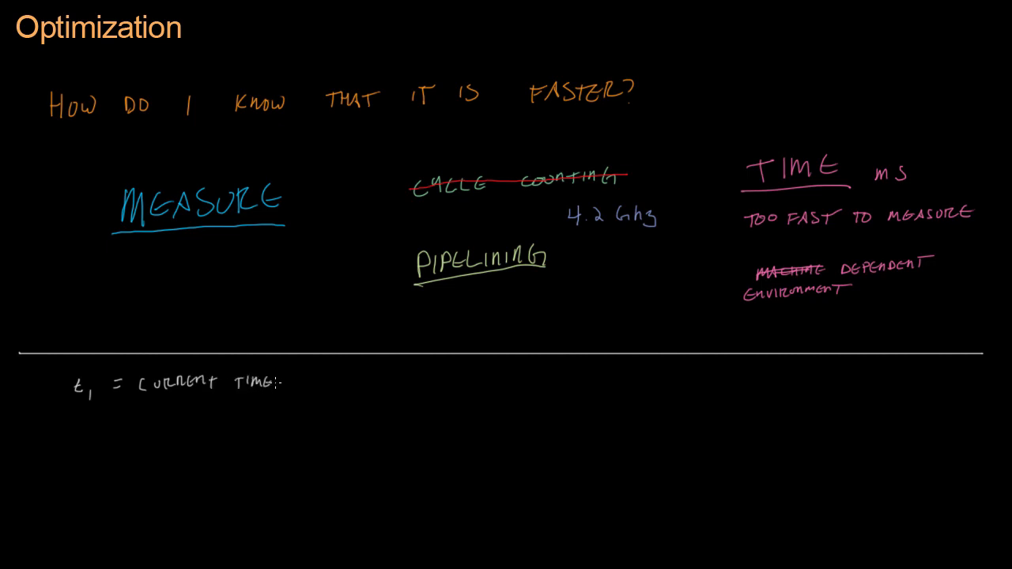
{"action": "type", "text": "()"}
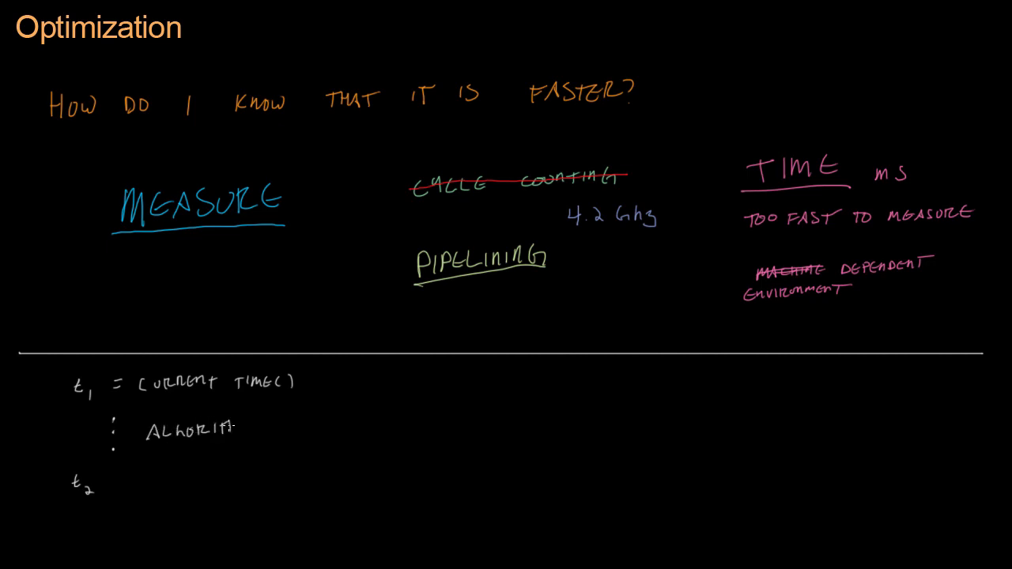
- Complete 't2 = current time()' and start the 'ELAPSED' line below it
{"action": "type", "text": "HM"}
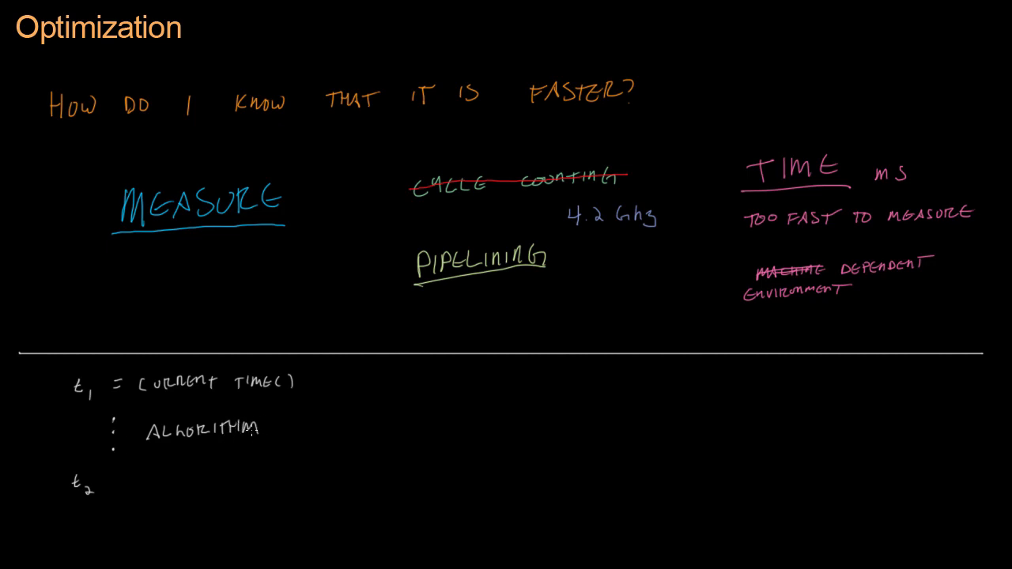
{"action": "mouse_move", "coordinate": [110, 482]}
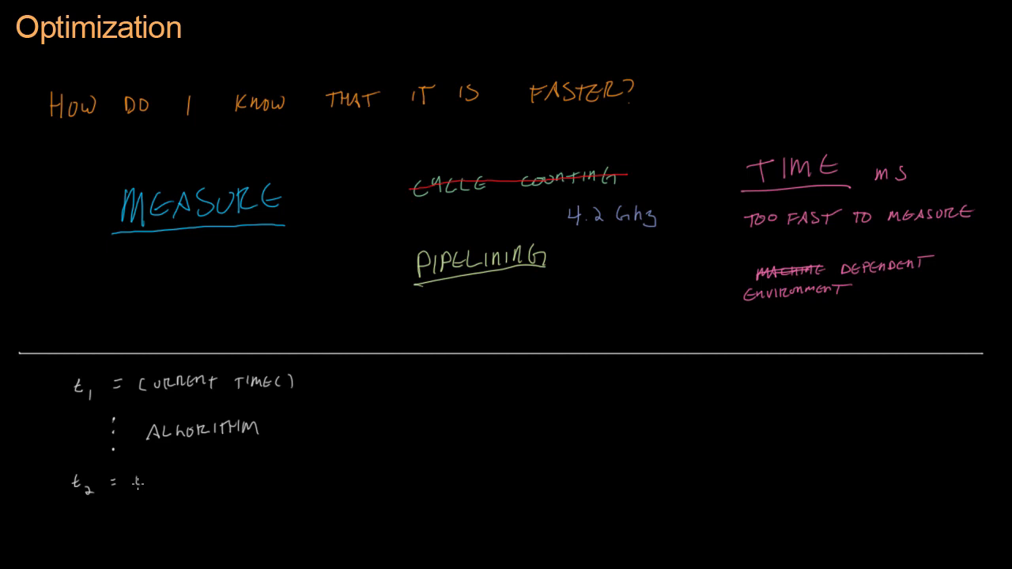
{"action": "type", "text": "cur"}
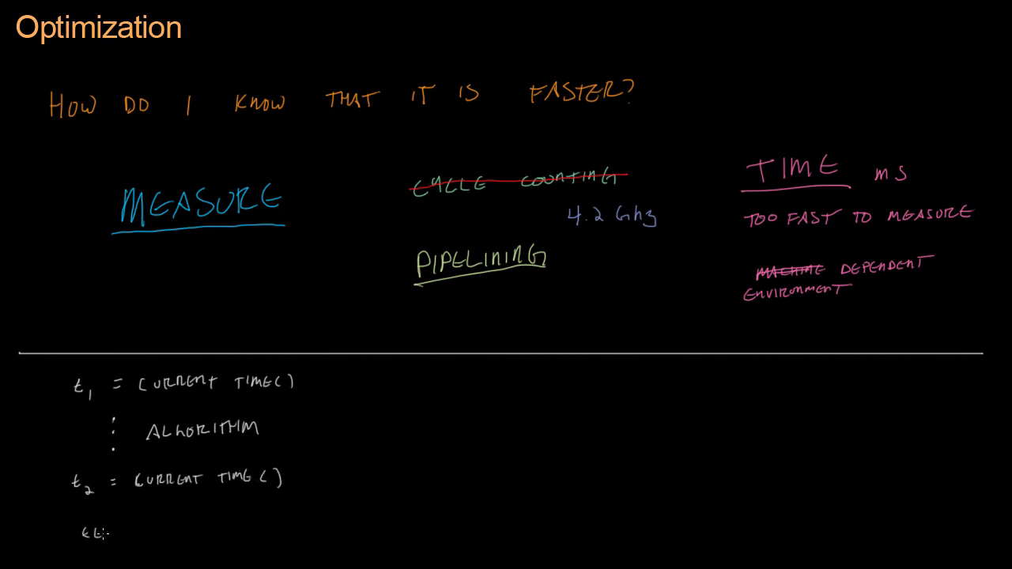
- Write 'ELAPSED = t2 - t1' and begin a bracketed 'time seconds' note on the right
{"action": "type", "text": "ELAPSED = t2 - t1"}
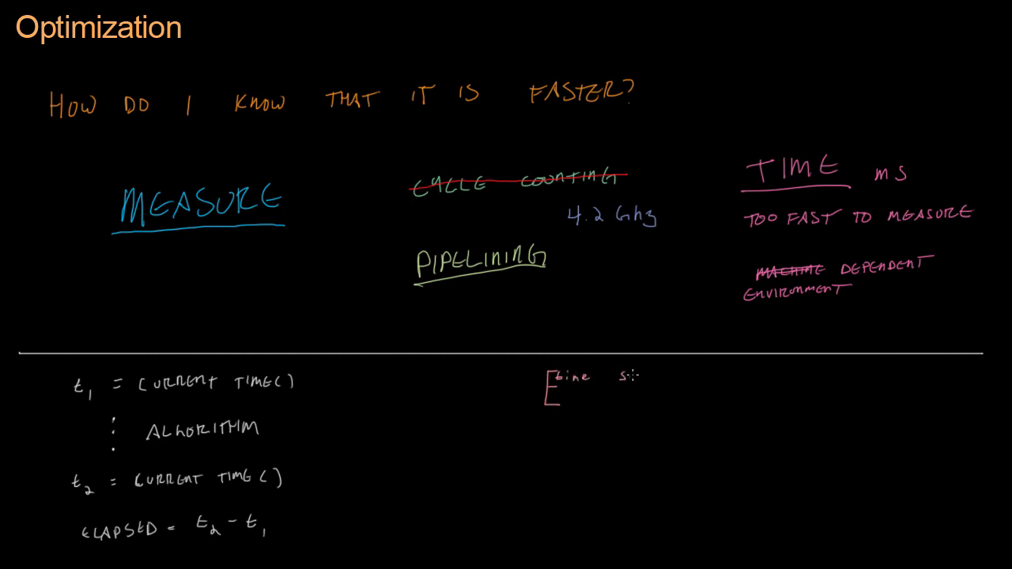
- Note 'time seconds', 'millitm ms' and '1/1000 s' in the bracket beside the elapsed line
{"action": "type", "text": "seconds"}
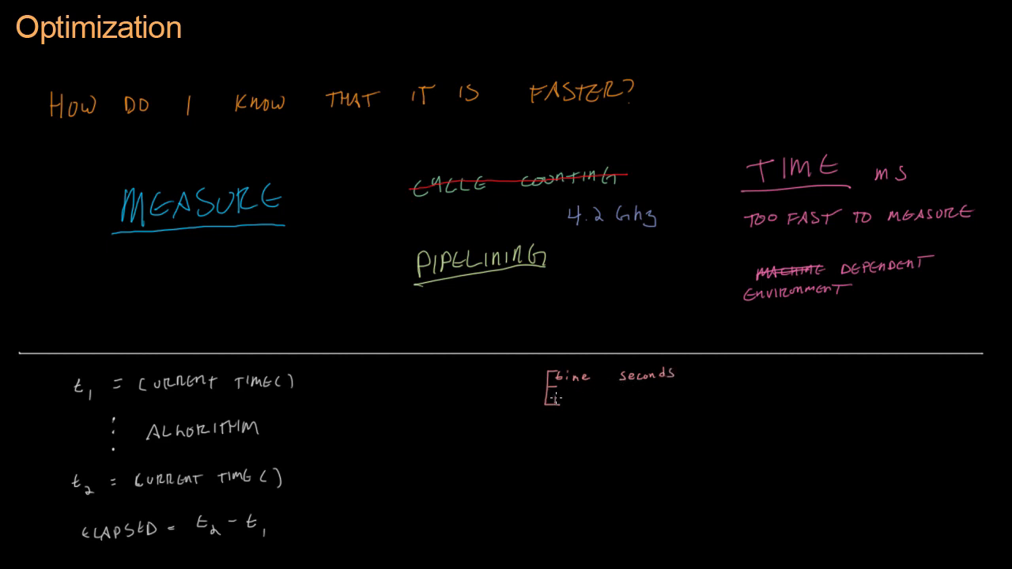
{"action": "type", "text": "millitm ms"}
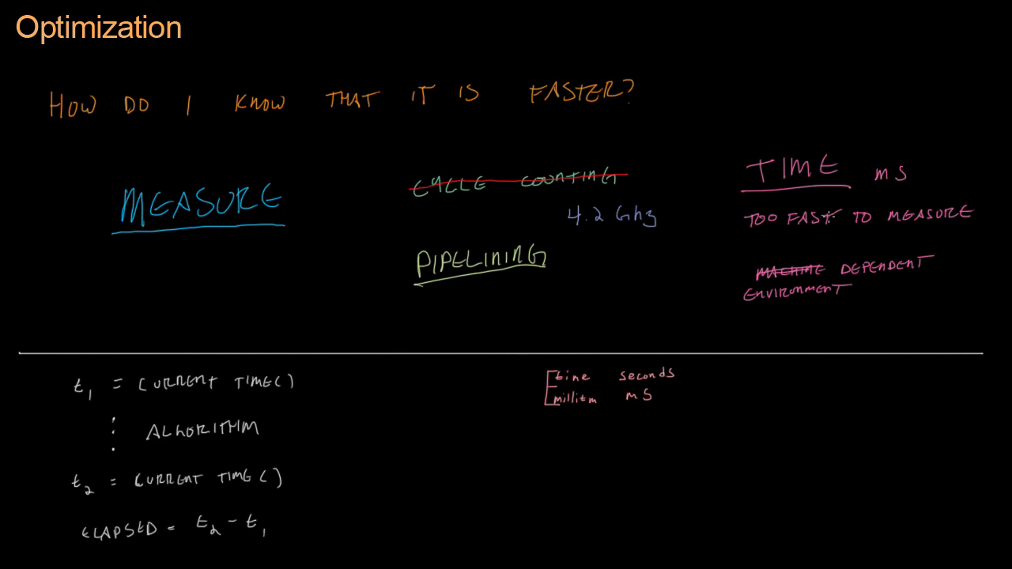
{"action": "mouse_move", "coordinate": [776, 374]}
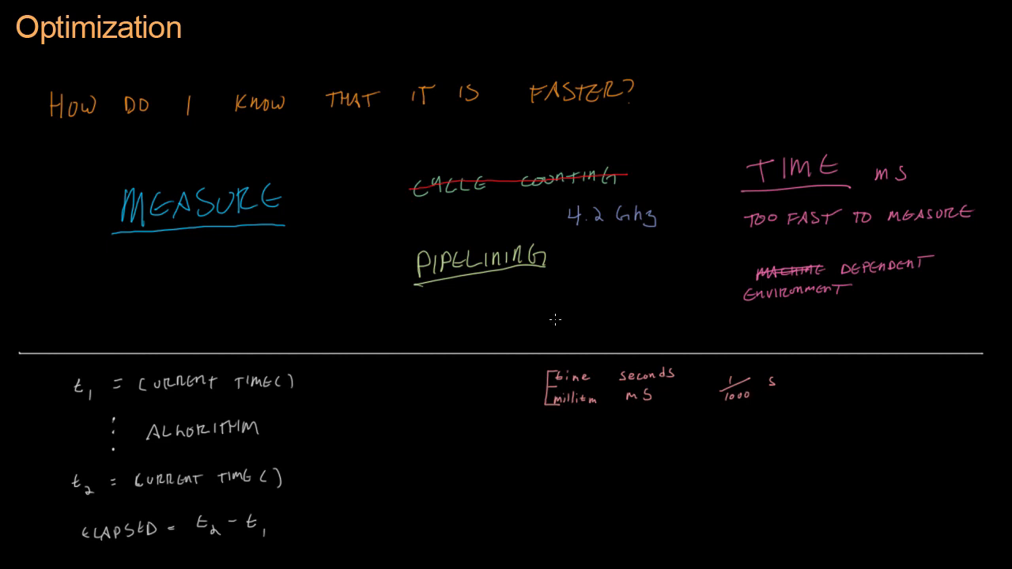
{"action": "mouse_move", "coordinate": [547, 441]}
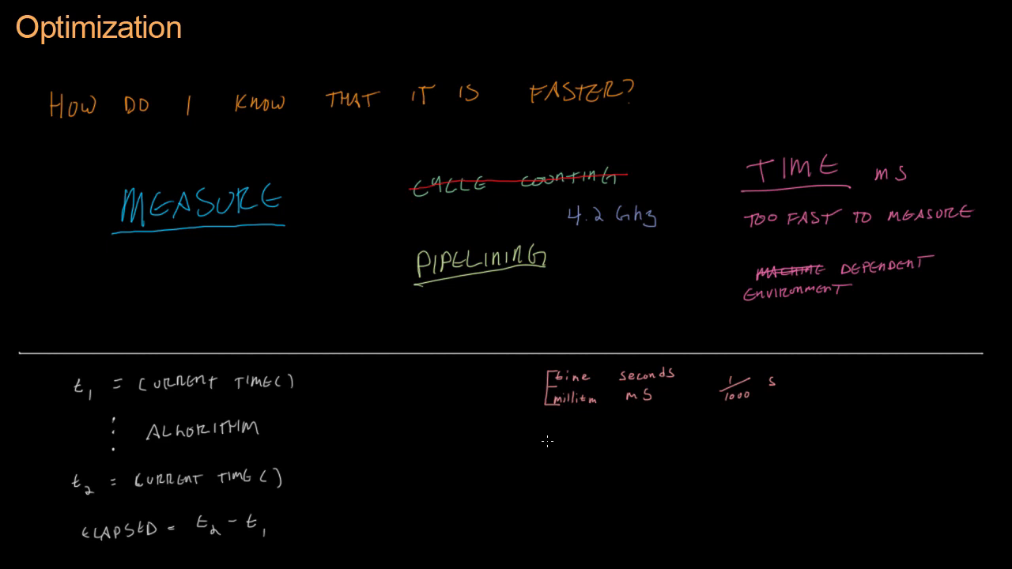
- Write 'mt1 = t1.time * 1000 + t1.millitm;' and end both current time() lines with semicolons
{"action": "type", "text": "M"}
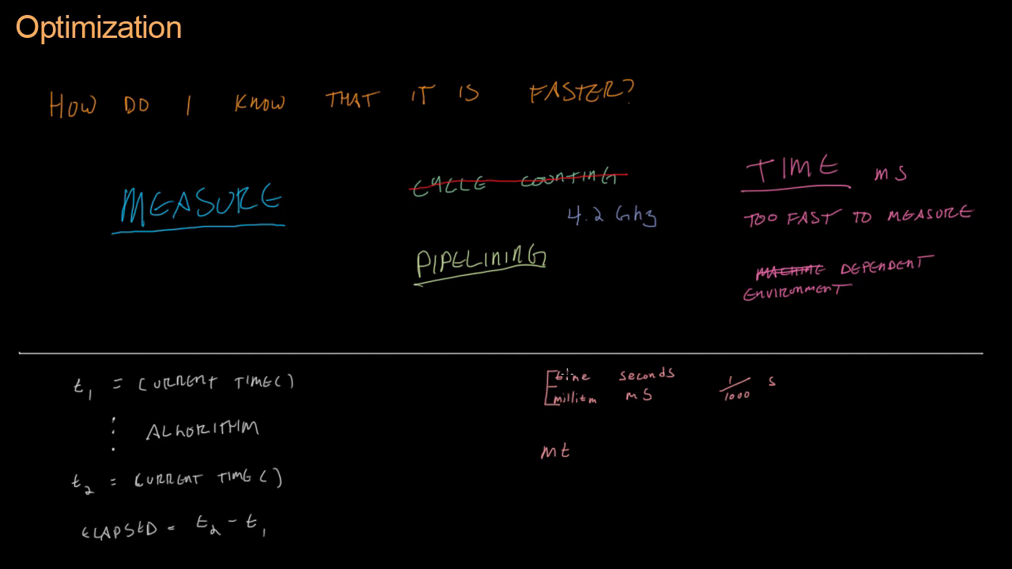
{"action": "mouse_move", "coordinate": [551, 362]}
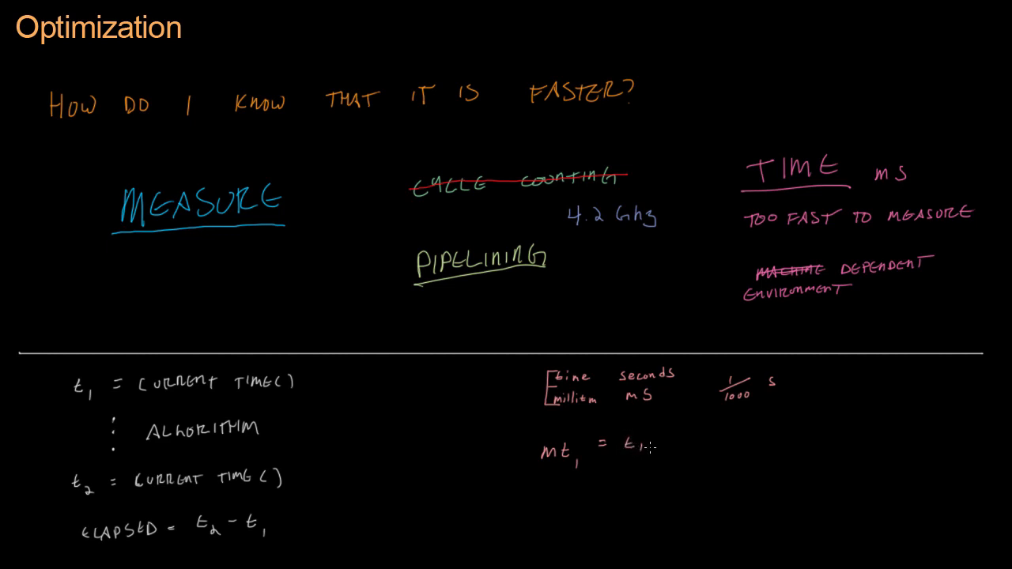
{"action": "type", "text": "t"}
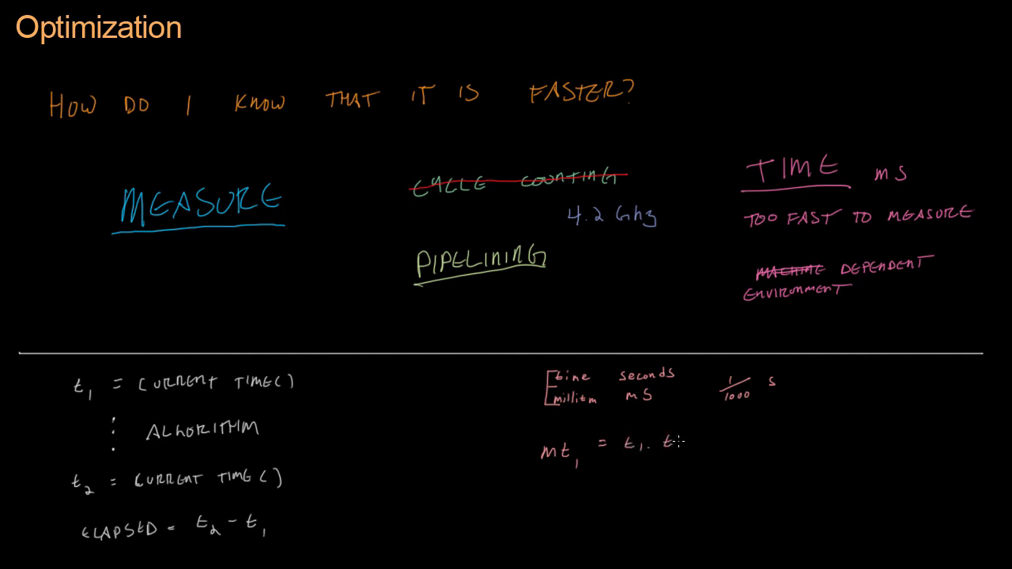
{"action": "type", "text": "time * 1000 + t1."}
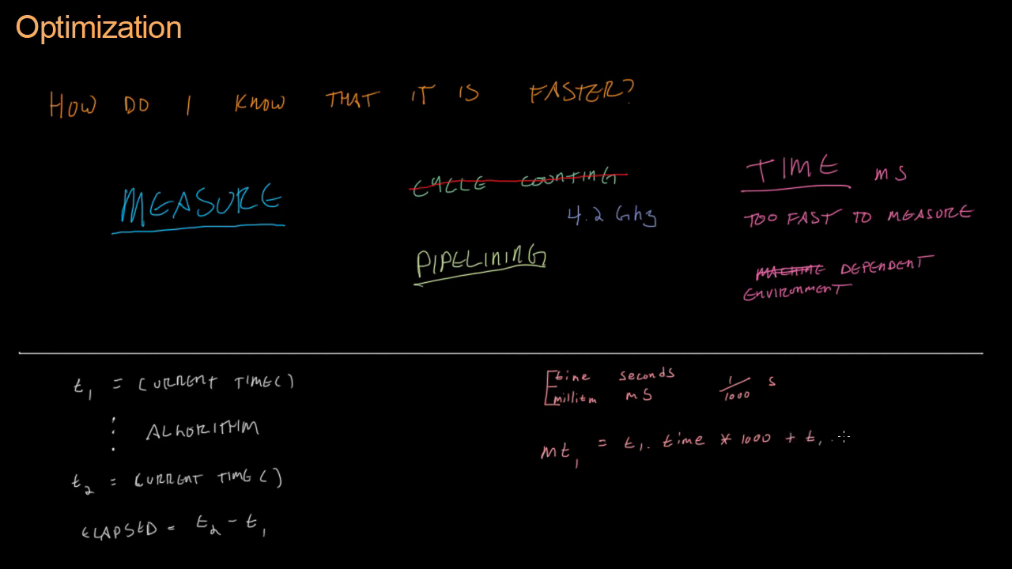
{"action": "type", "text": "mill"}
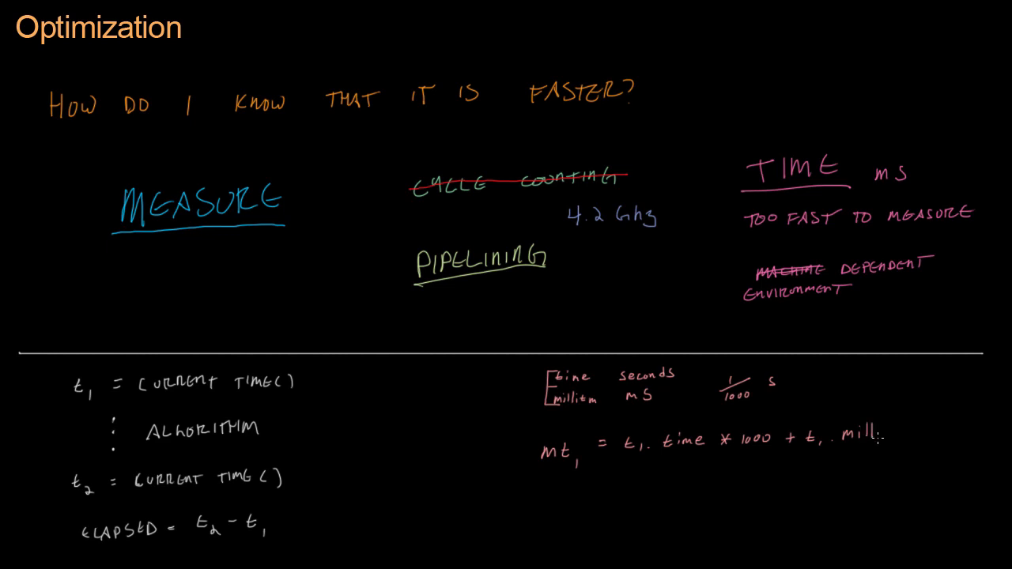
{"action": "type", "text": "itm;"}
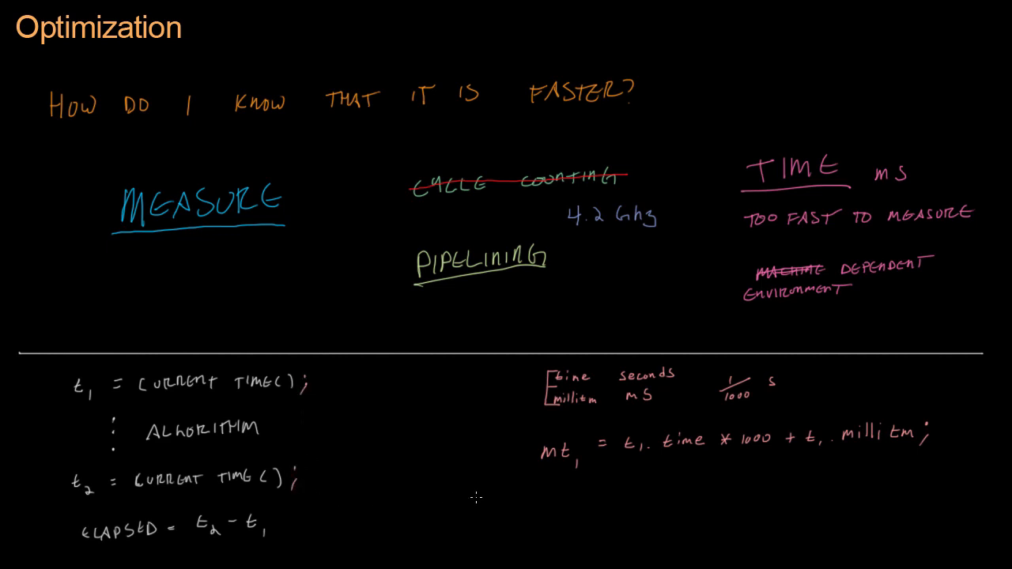
{"action": "mouse_move", "coordinate": [540, 497]}
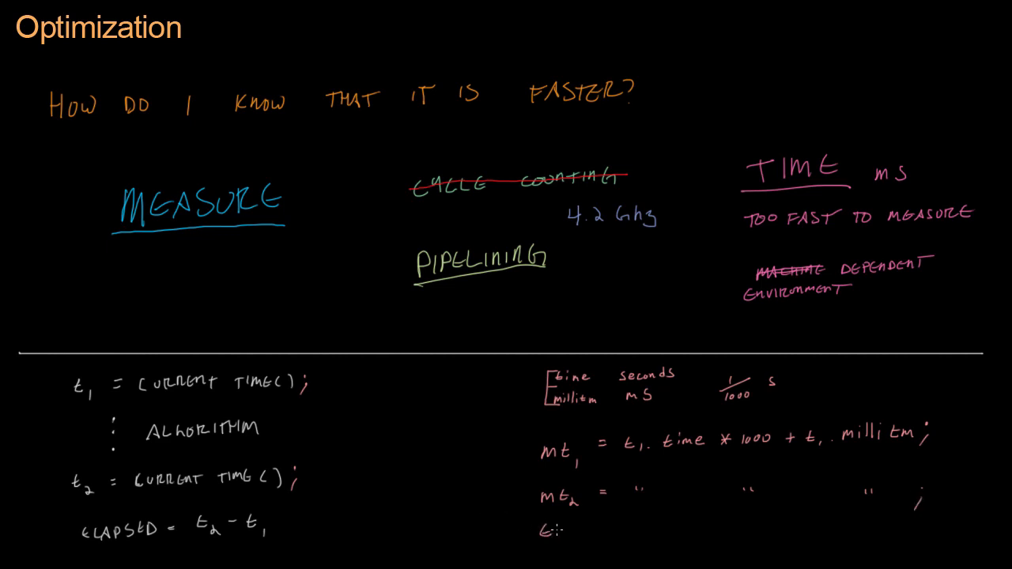
- Write the ELAPSED = mt2 - mt1 line below the mt2 ditto-mark line
{"action": "type", "text": "ELAPS"}
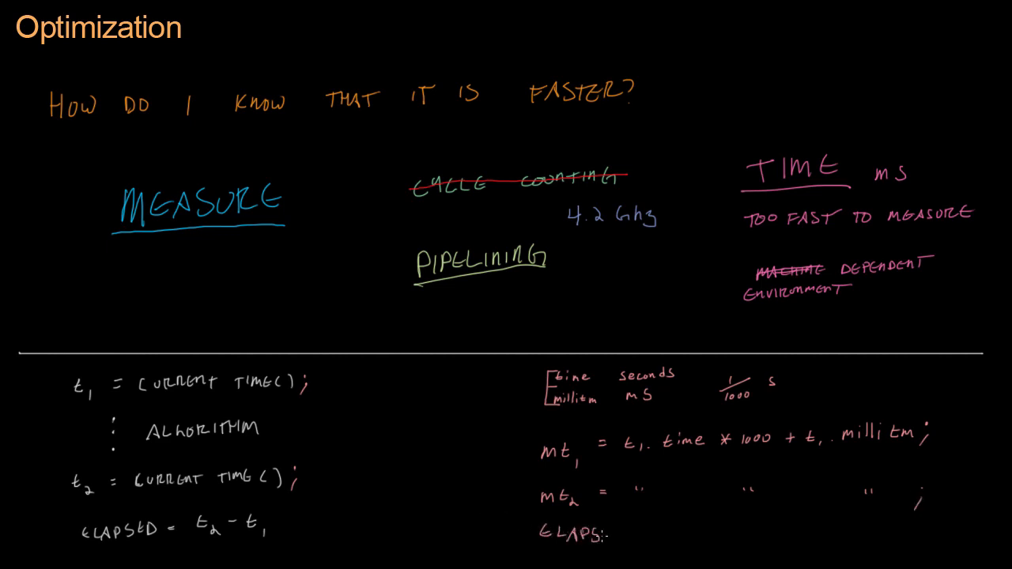
{"action": "mouse_move", "coordinate": [640, 524]}
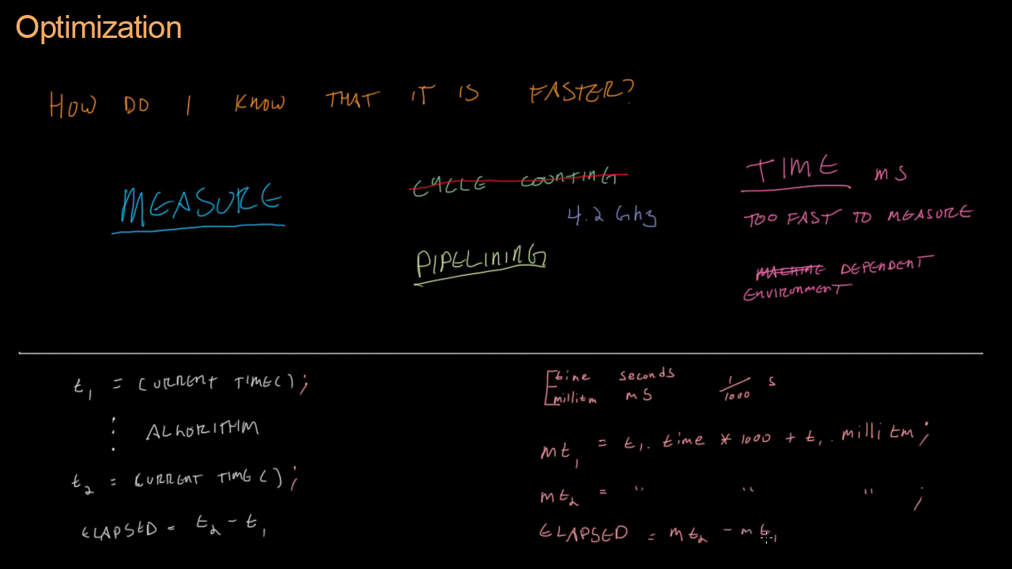
{"action": "mouse_move", "coordinate": [813, 541]}
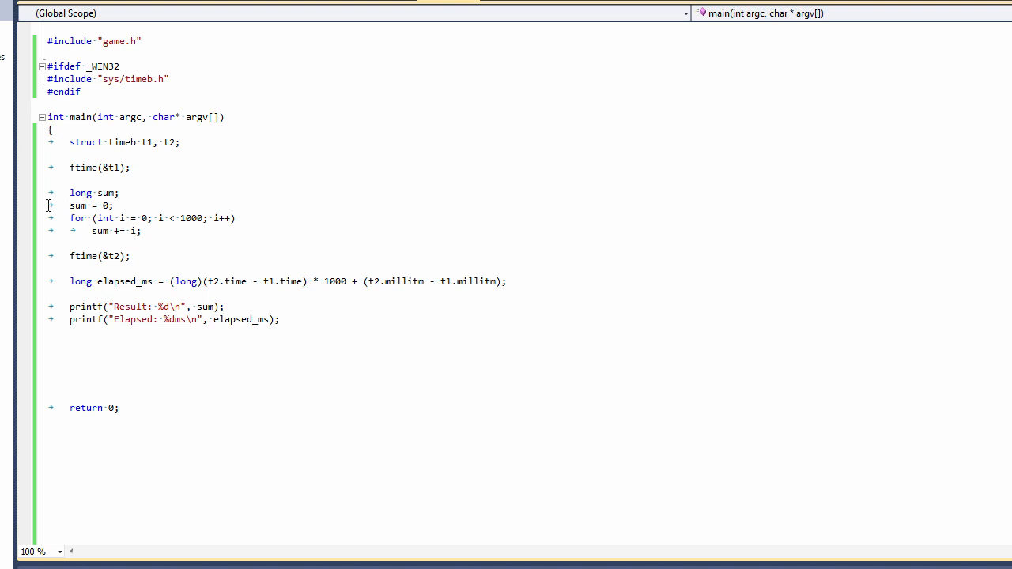
{"action": "left_click_drag", "start_coordinate": [70, 206], "coordinate": [141, 231]}
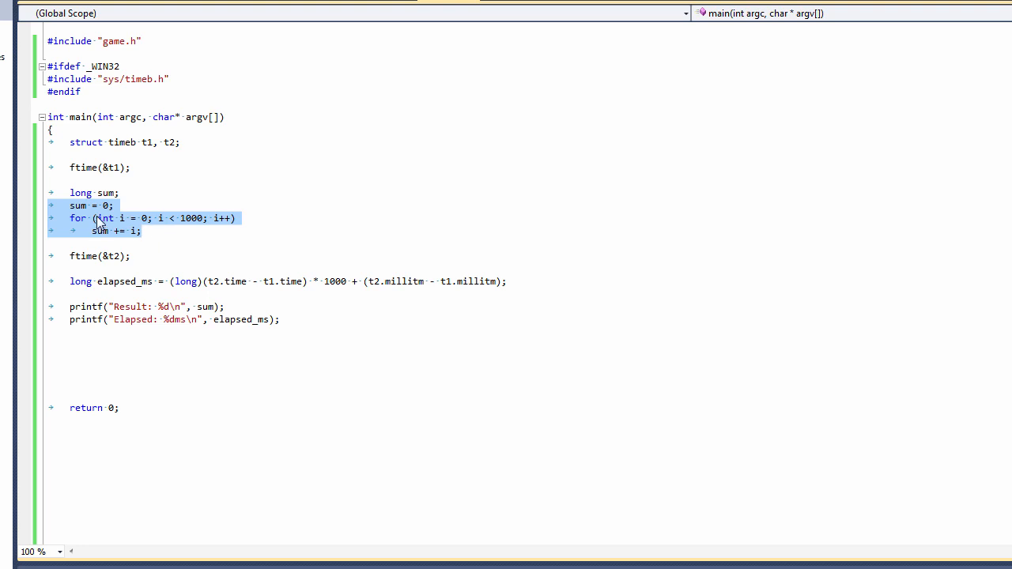
{"action": "mouse_move", "coordinate": [139, 228]}
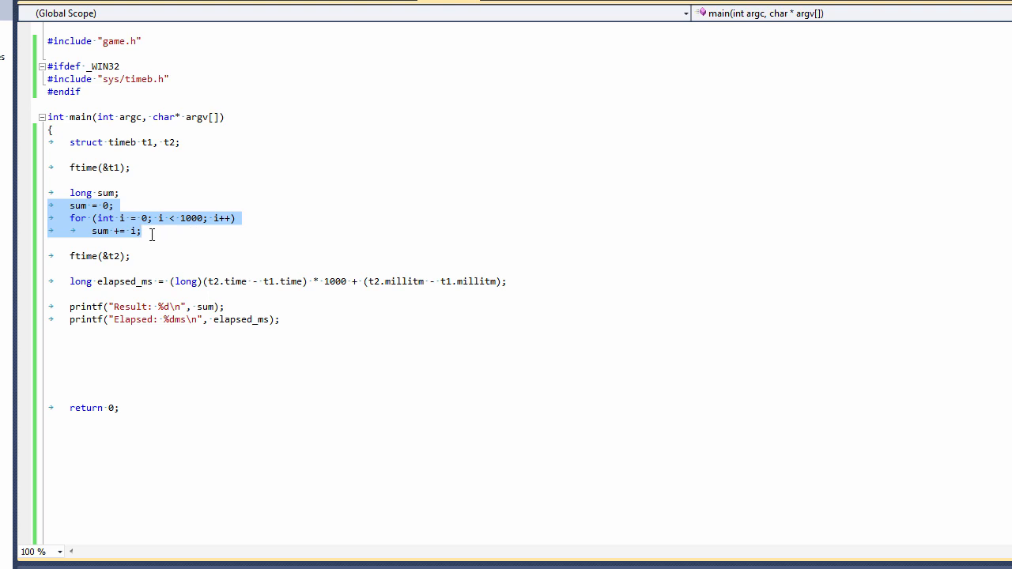
{"action": "double_click", "coordinate": [99, 231]}
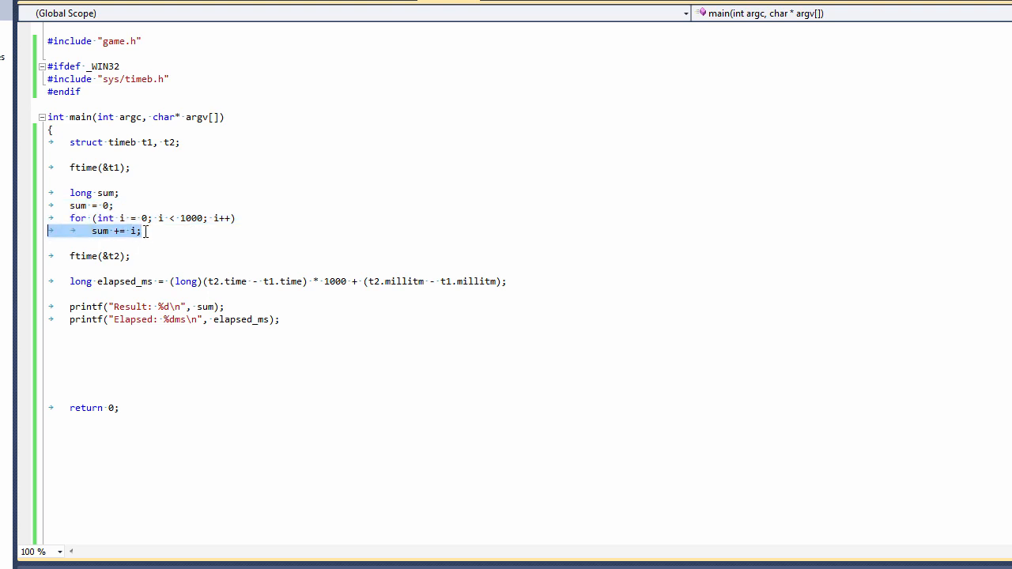
{"action": "mouse_move", "coordinate": [132, 236]}
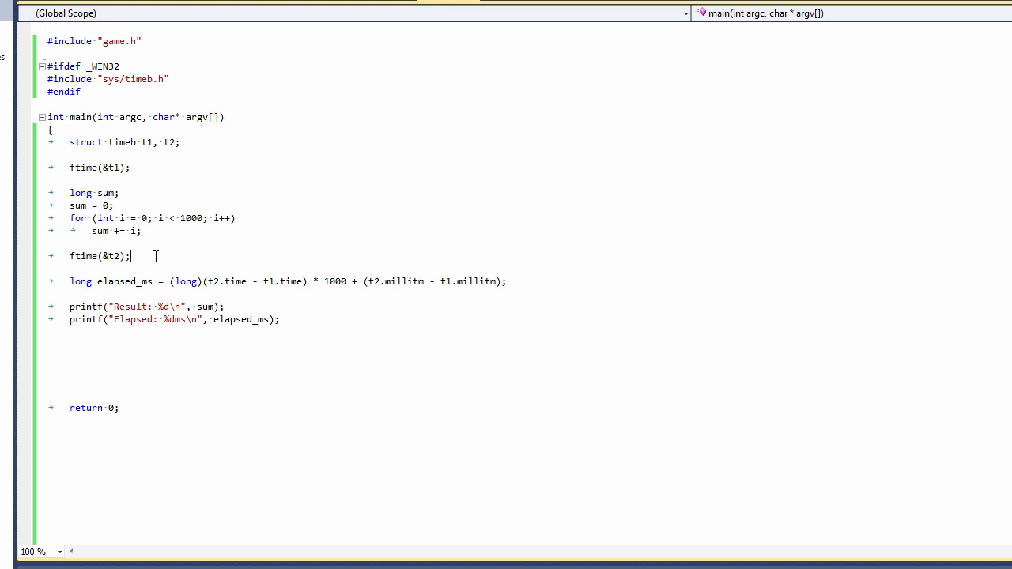
{"action": "mouse_move", "coordinate": [149, 235]}
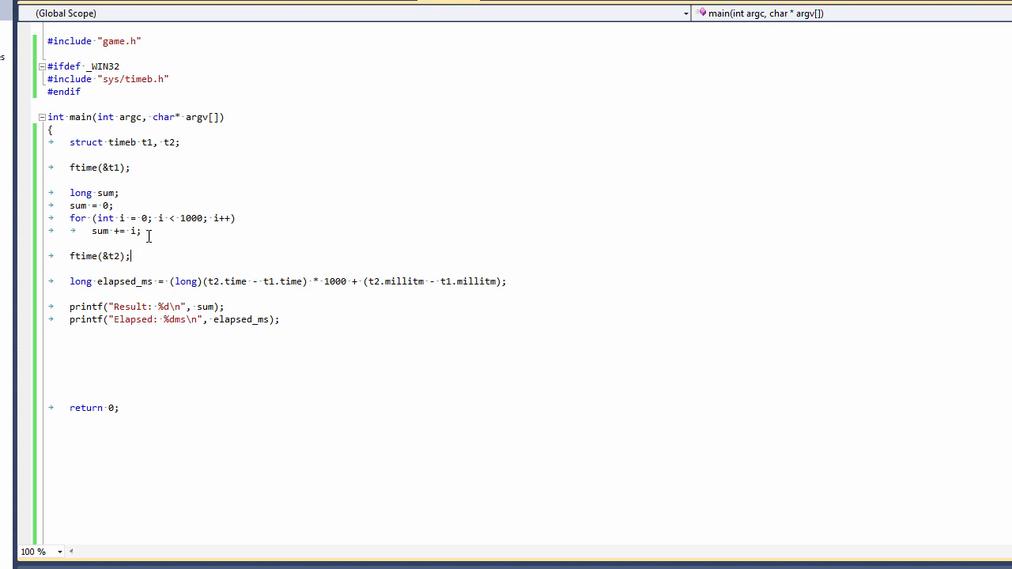
{"action": "left_click_drag", "start_coordinate": [70, 193], "coordinate": [142, 231]}
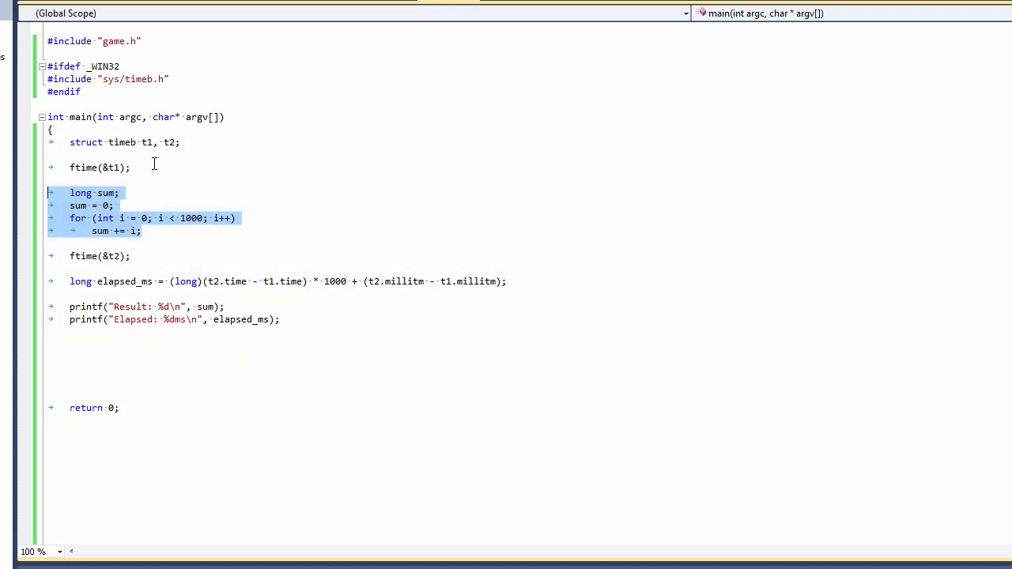
{"action": "left_click", "coordinate": [123, 143]}
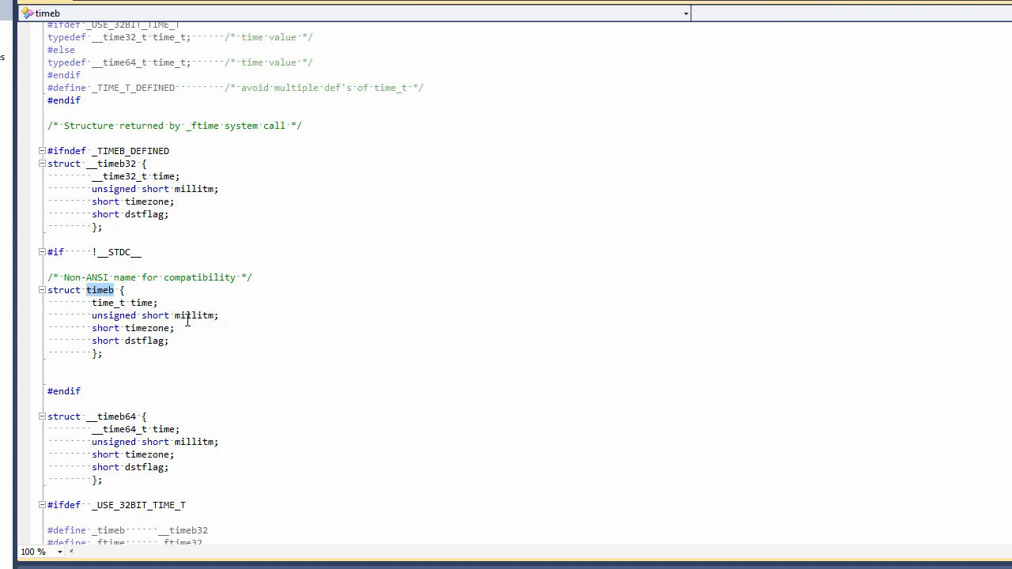
{"action": "double_click", "coordinate": [143, 304]}
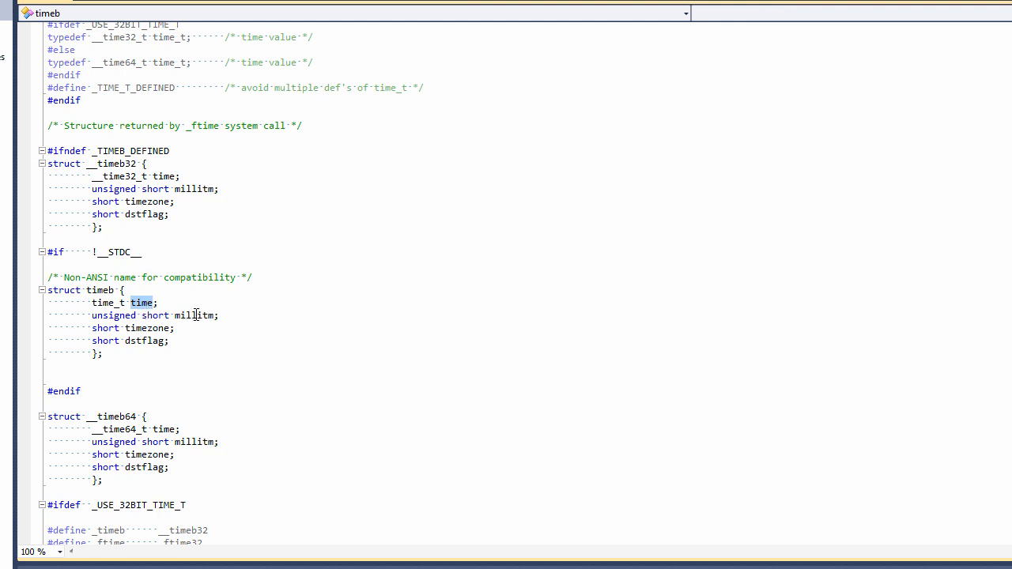
{"action": "double_click", "coordinate": [193, 317]}
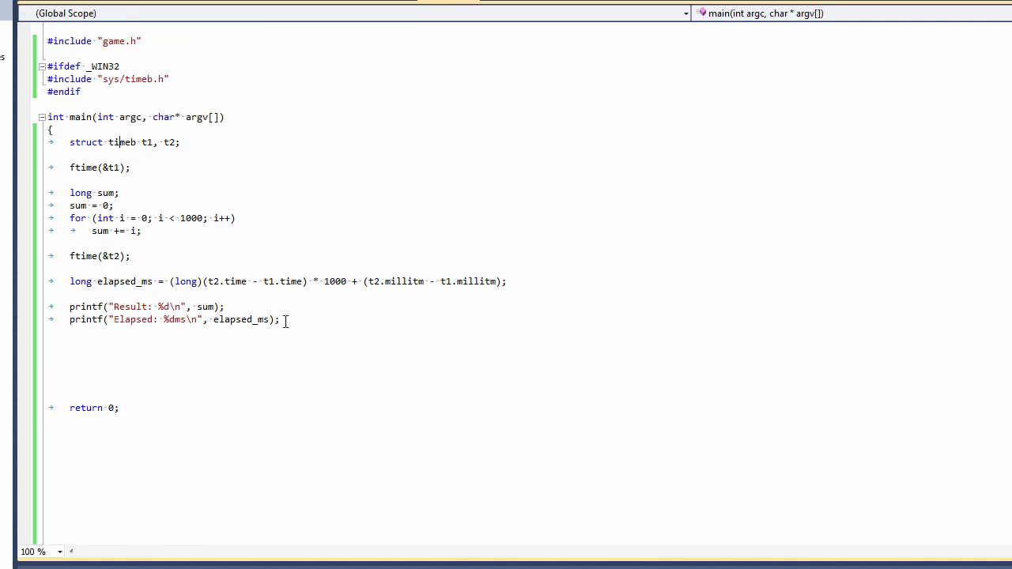
{"action": "double_click", "coordinate": [125, 282]}
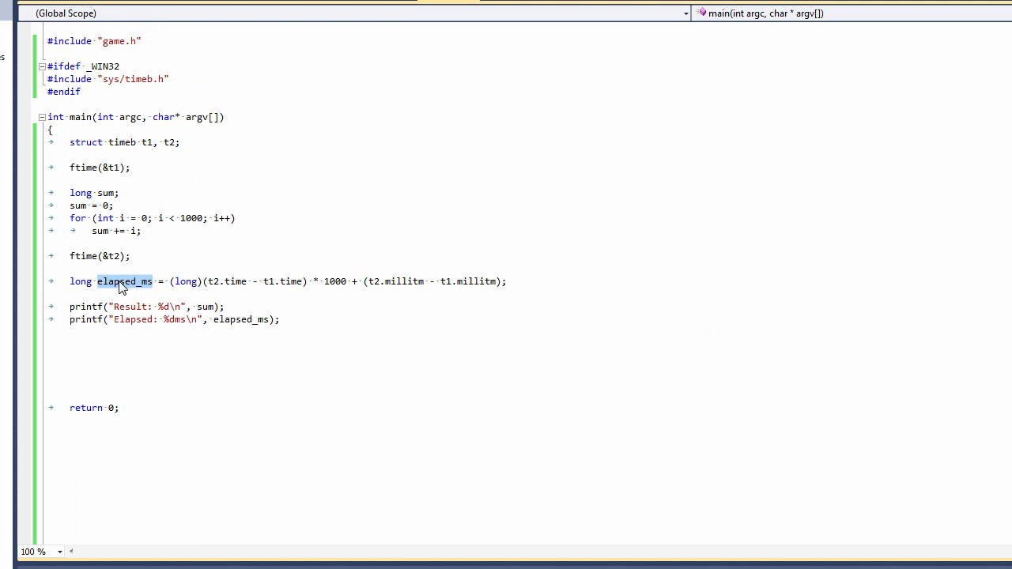
{"action": "left_click", "coordinate": [345, 282]}
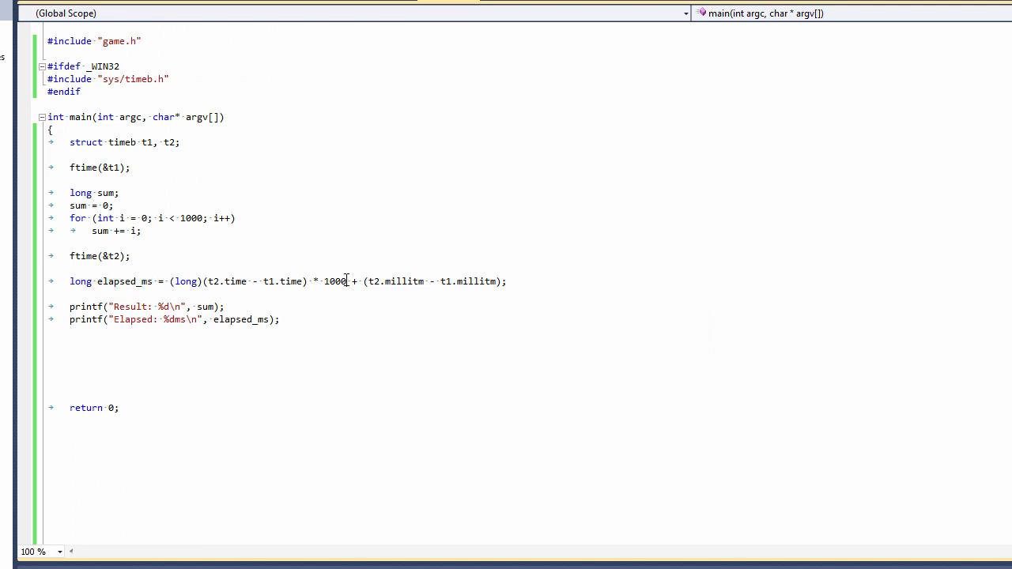
{"action": "left_click_drag", "start_coordinate": [202, 281], "coordinate": [346, 282]}
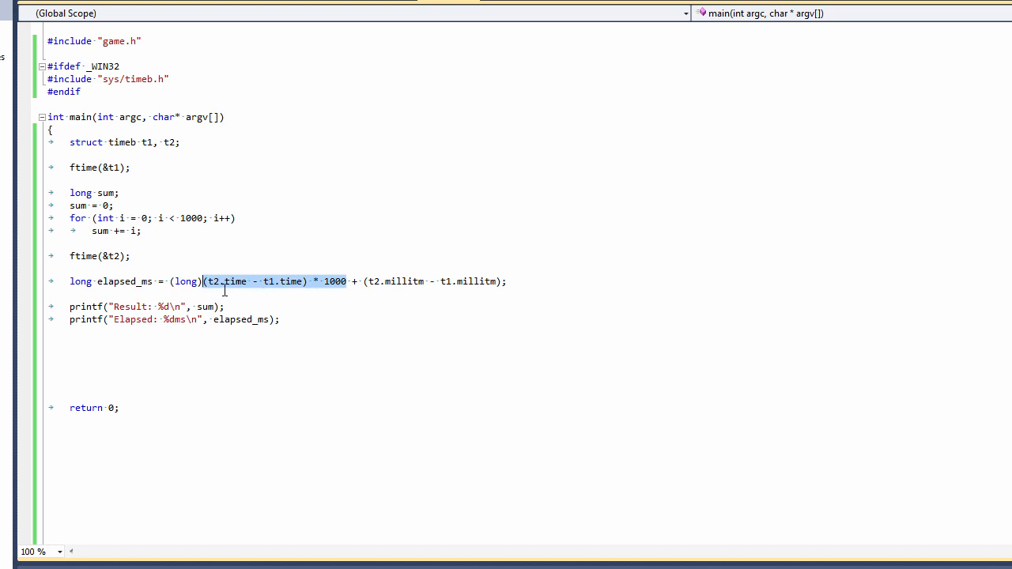
{"action": "mouse_move", "coordinate": [249, 292]}
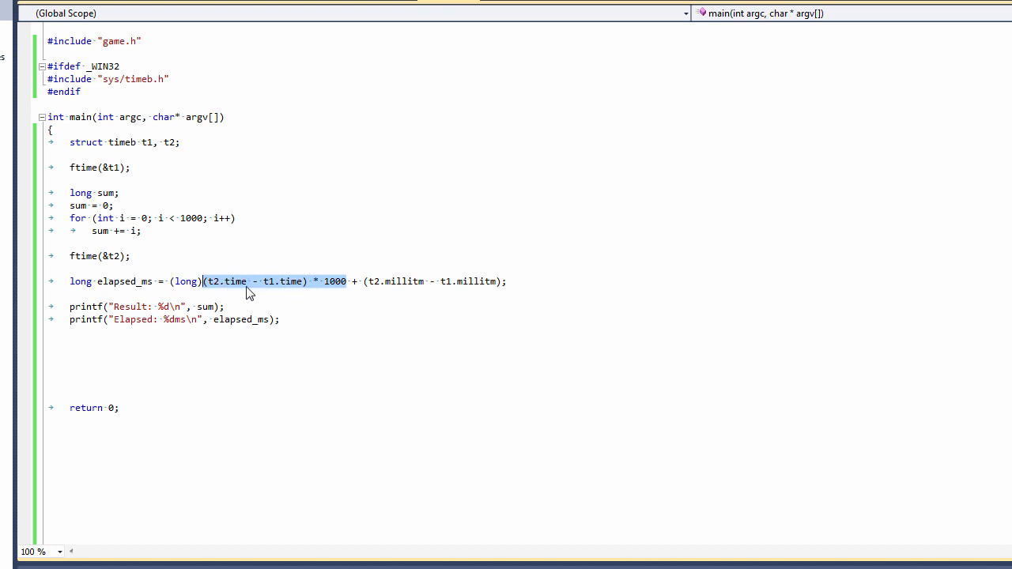
{"action": "double_click", "coordinate": [334, 281]}
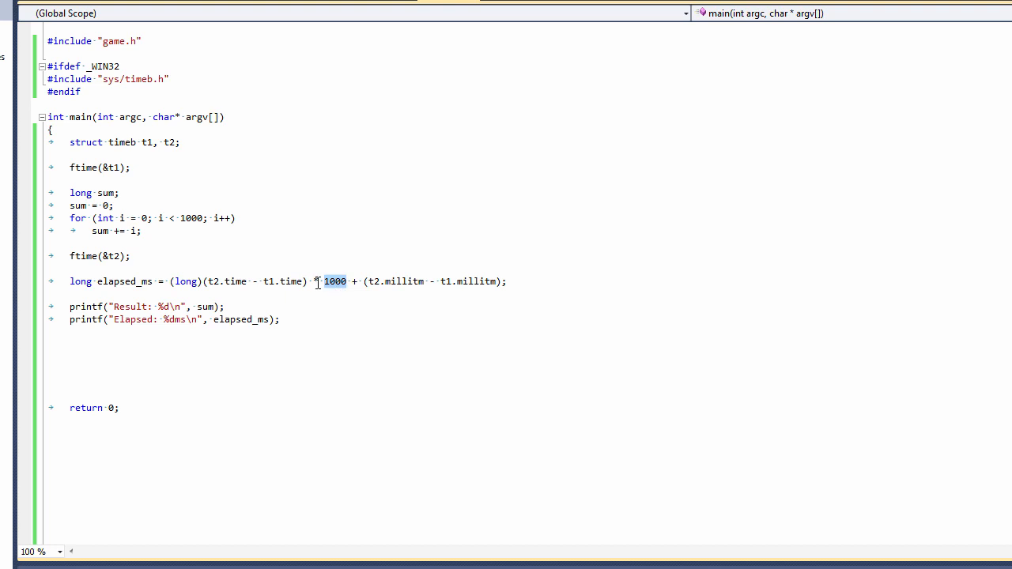
{"action": "left_click", "coordinate": [404, 281]}
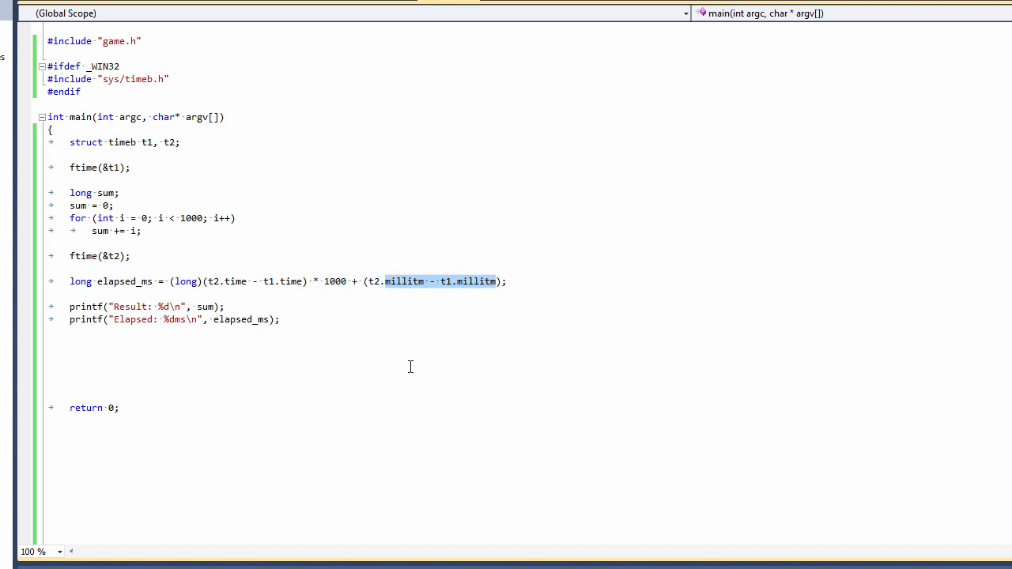
{"action": "double_click", "coordinate": [125, 281]}
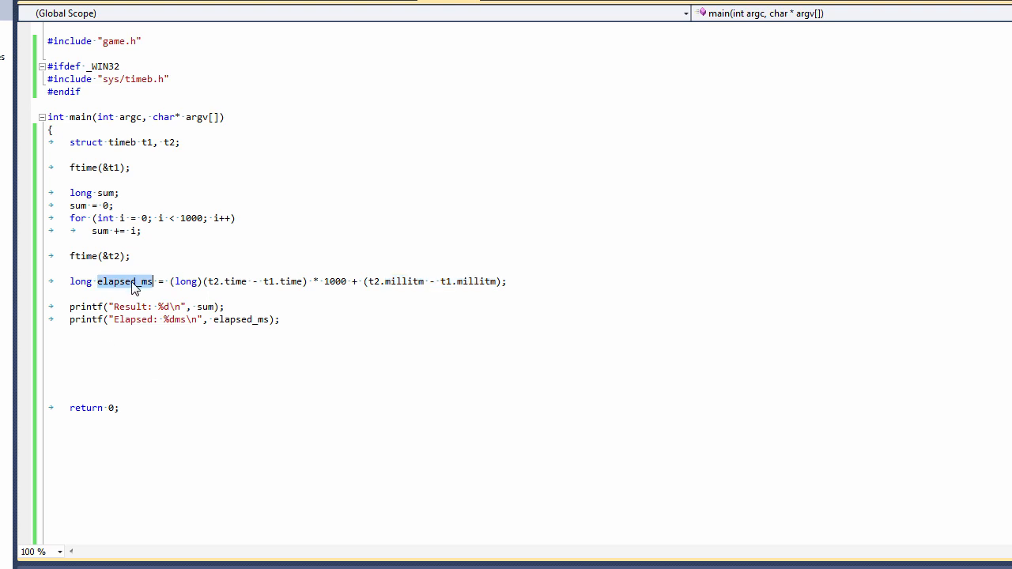
{"action": "mouse_move", "coordinate": [275, 475]}
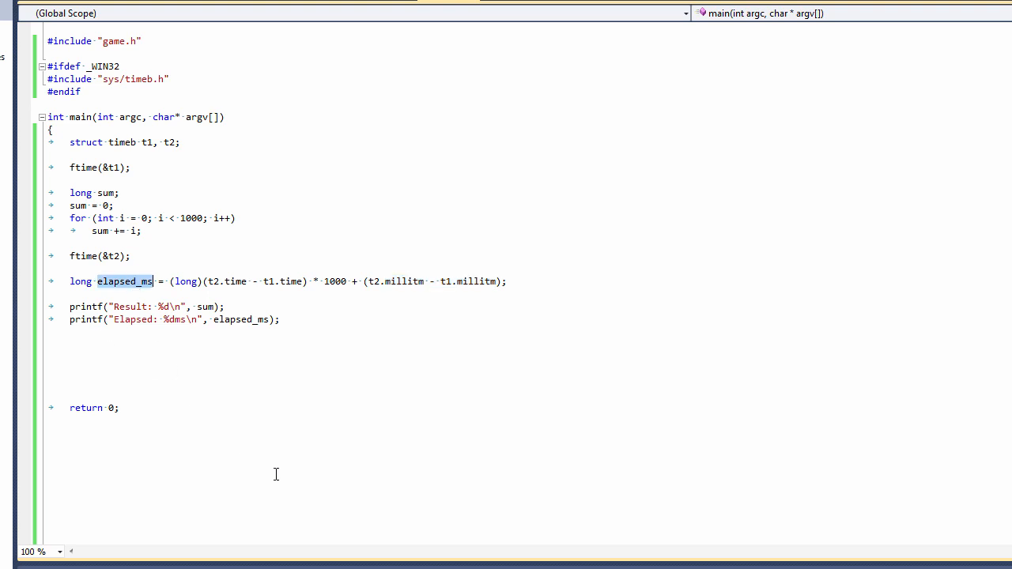
{"action": "double_click", "coordinate": [206, 307]}
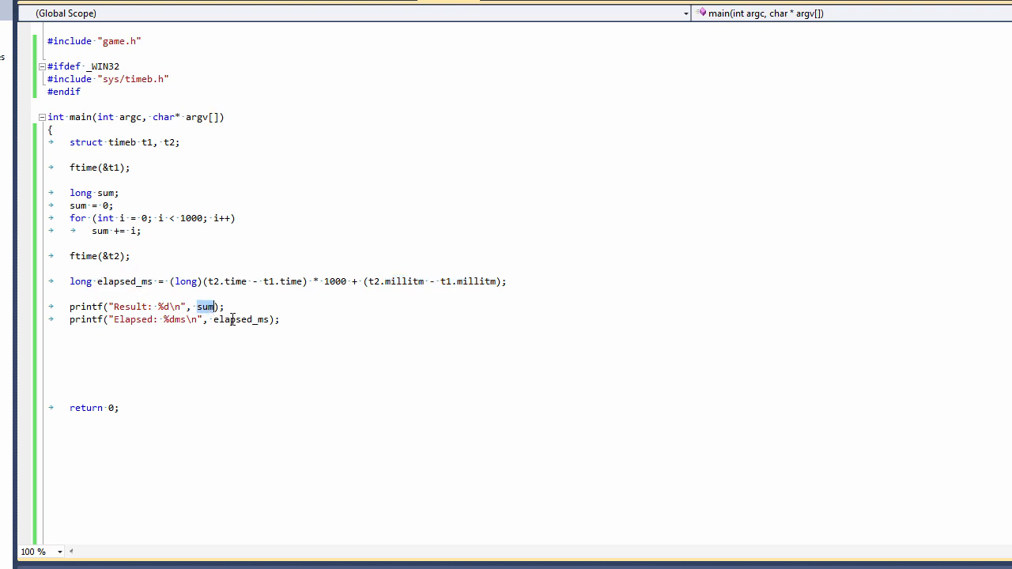
{"action": "mouse_move", "coordinate": [182, 240]}
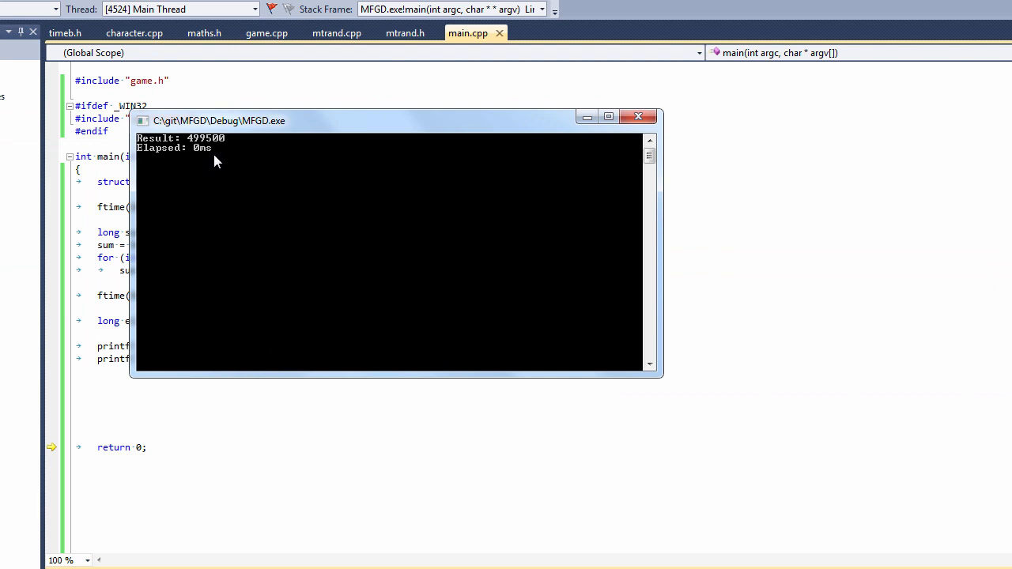
{"action": "mouse_move", "coordinate": [234, 138]}
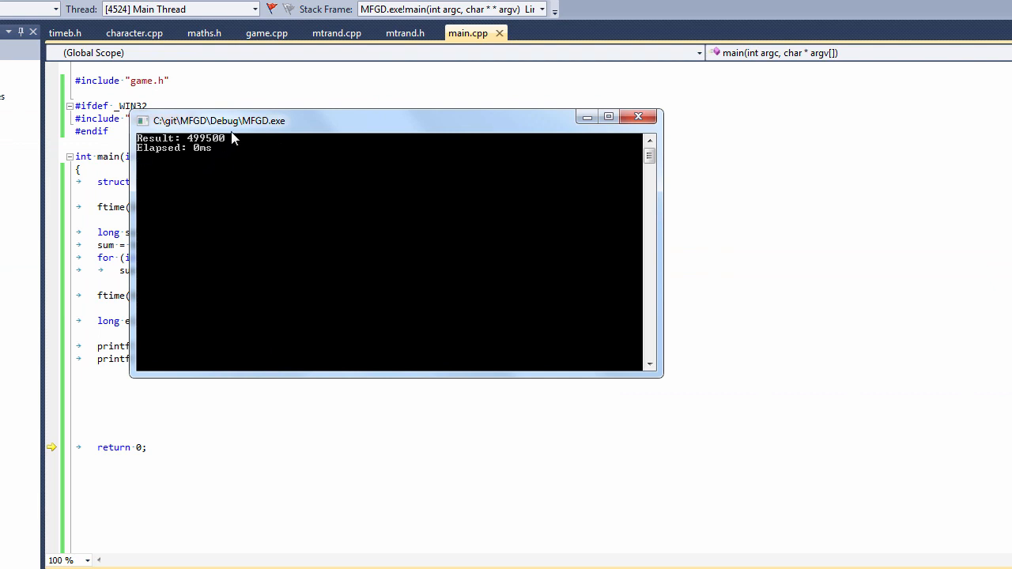
- Move the console aside to read Result 499500 and Elapsed 0ms
{"action": "left_click_drag", "start_coordinate": [237, 120], "coordinate": [490, 194]}
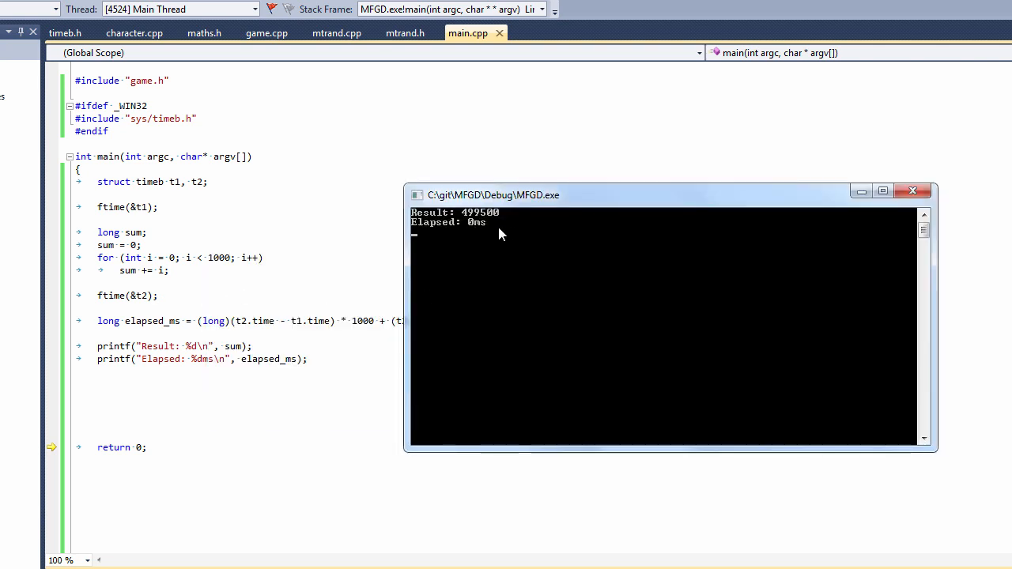
{"action": "mouse_move", "coordinate": [478, 240]}
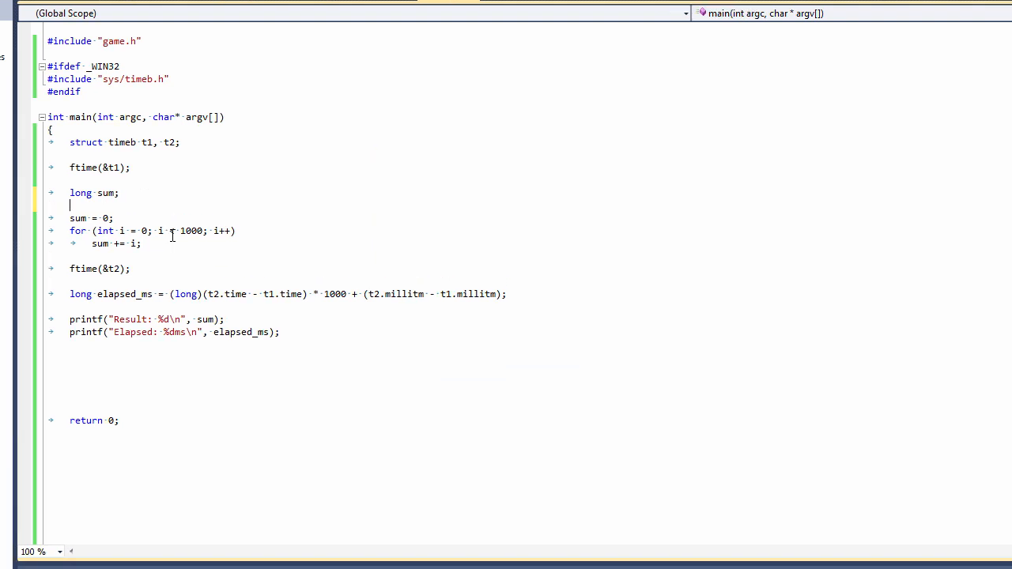
- Add an outer for loop repeating the reset and summing 1000000 times, ending the debug run
{"action": "type", "text": "for (int n = 0;"}
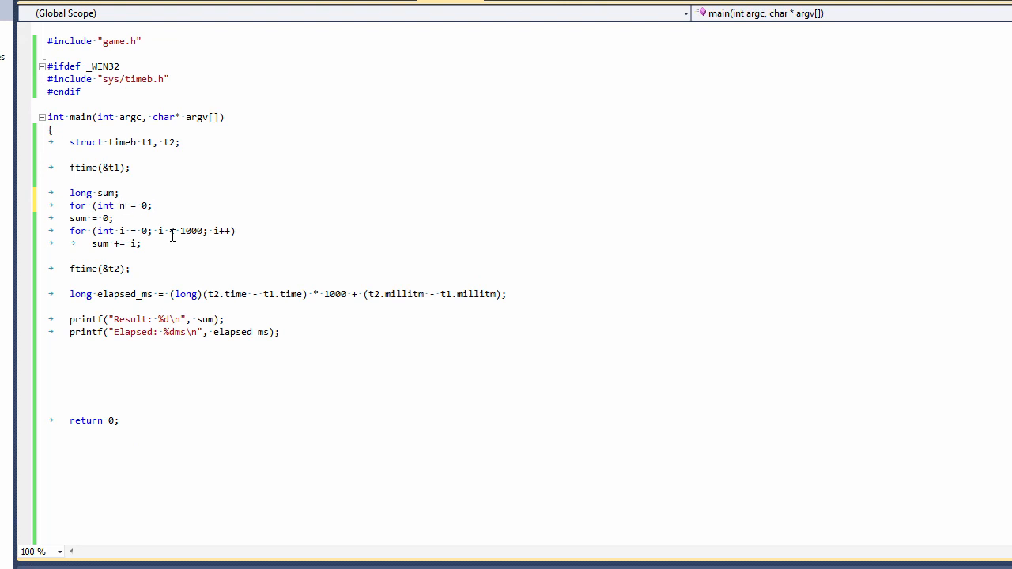
{"action": "type", "text": "m"}
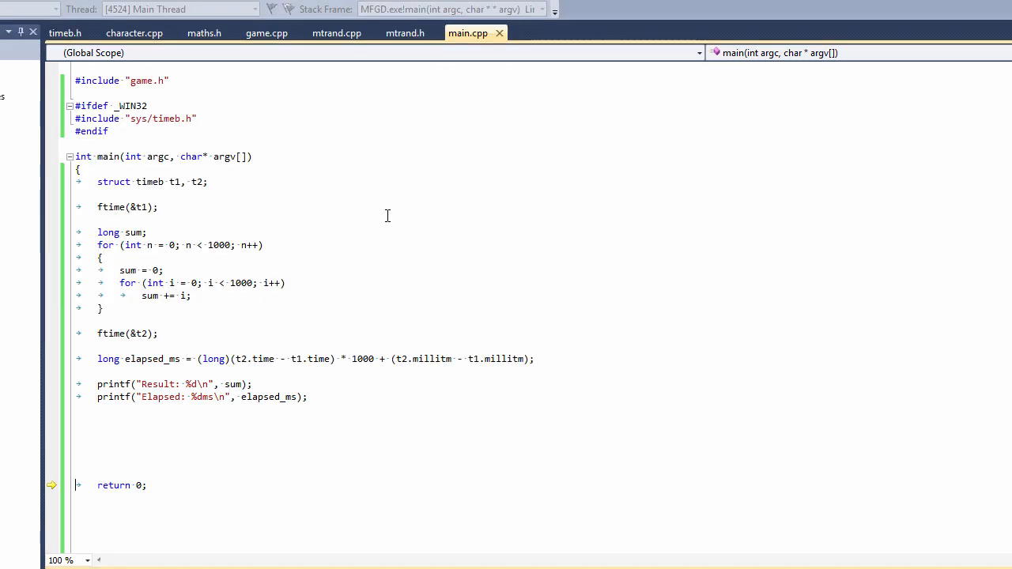
{"action": "key", "text": "F5"}
{"action": "type", "text": "000"}
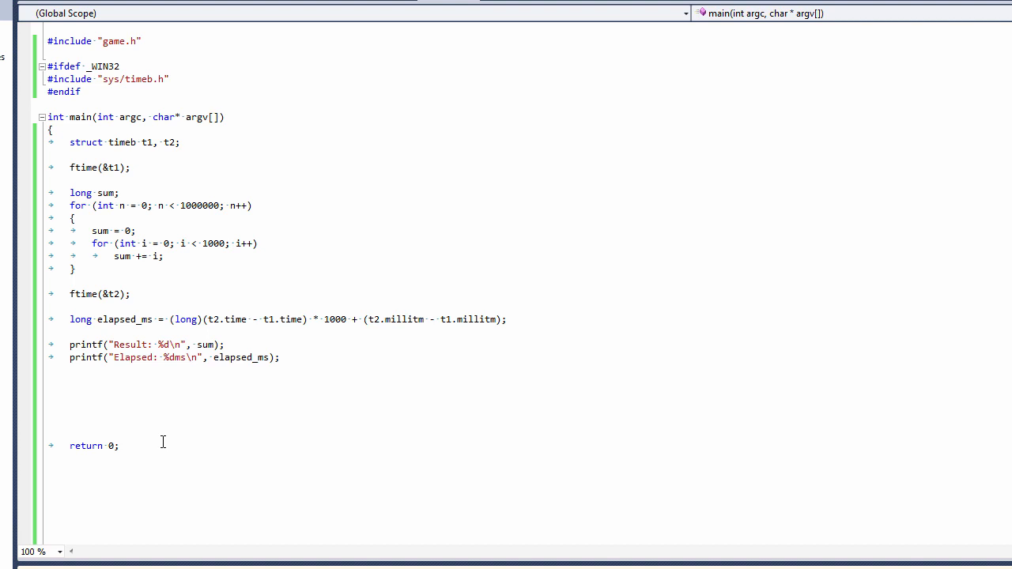
- Build and run with F5 to read Result 499500 and Elapsed 2510ms
{"action": "key", "text": "F5"}
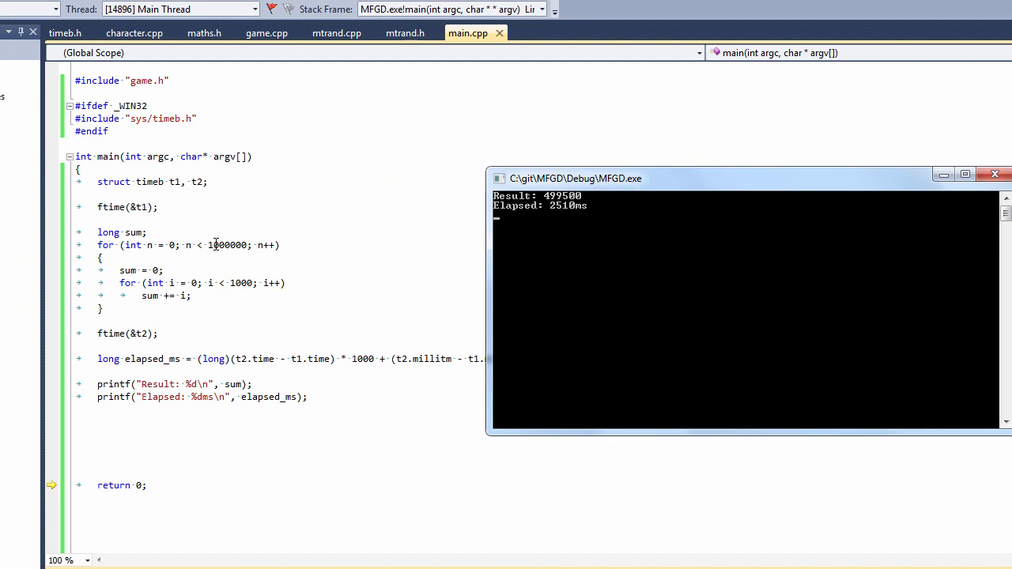
{"action": "mouse_move", "coordinate": [562, 221]}
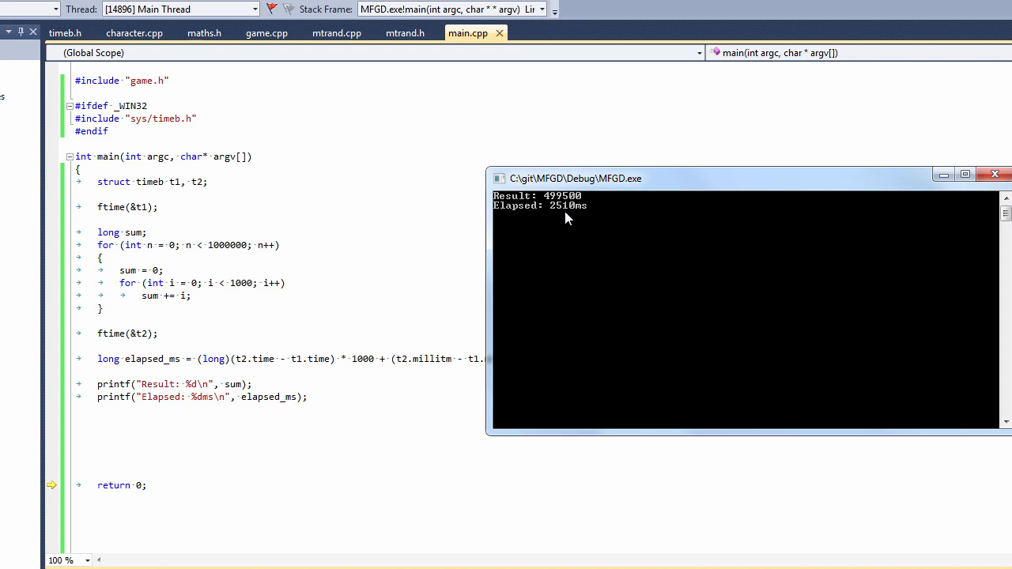
{"action": "mouse_move", "coordinate": [284, 214]}
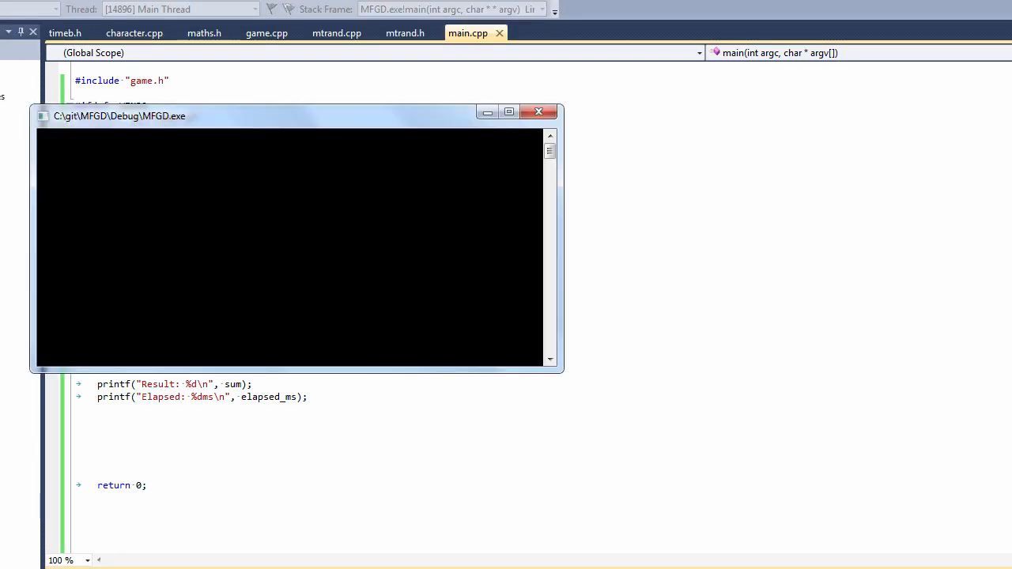
- Profile MFGD.exe's main thread and stop to show main at about 10.6 s exclusive
{"action": "left_click_drag", "start_coordinate": [119, 115], "coordinate": [366, 205]}
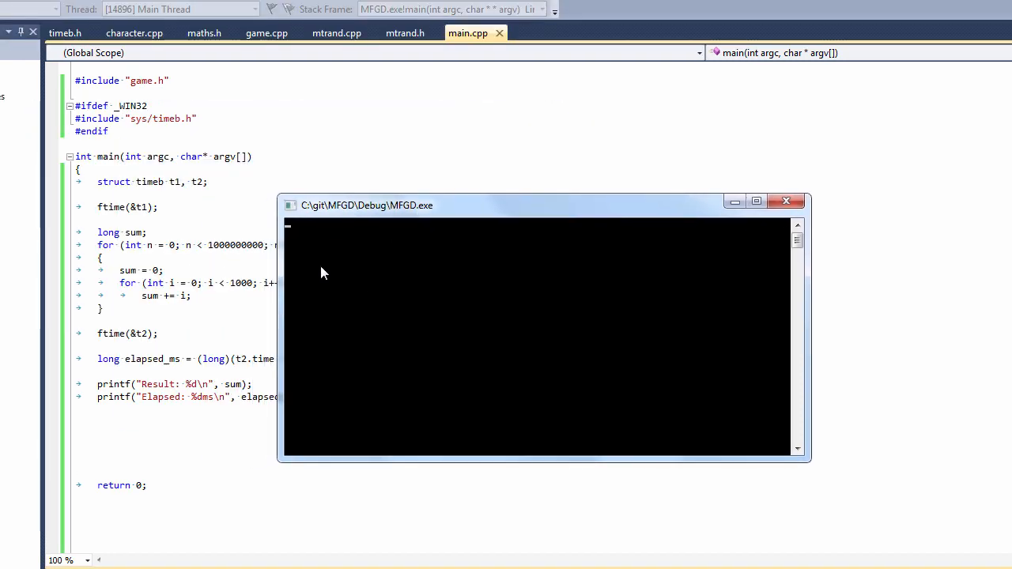
{"action": "mouse_move", "coordinate": [443, 300]}
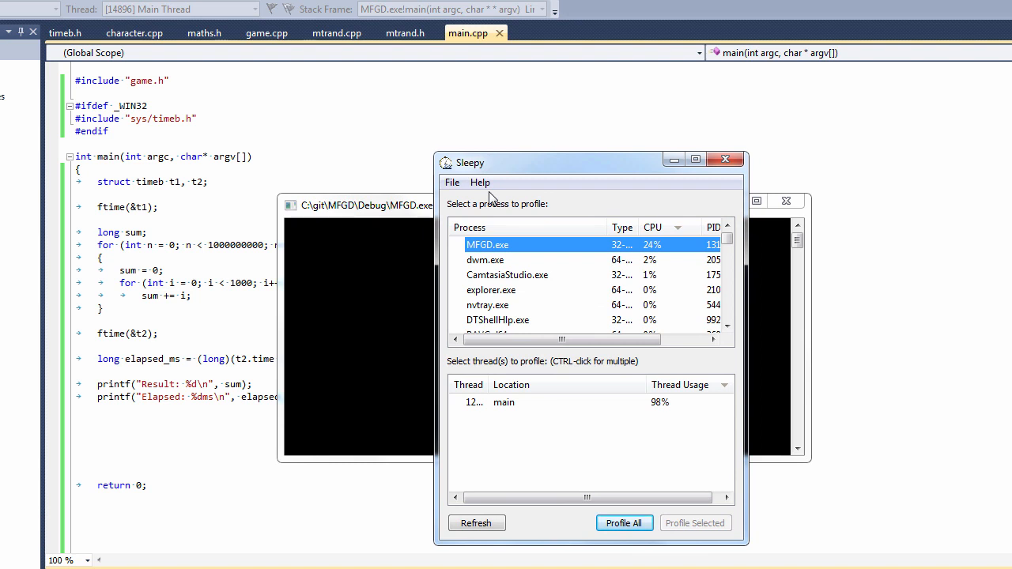
{"action": "left_click", "coordinate": [514, 402]}
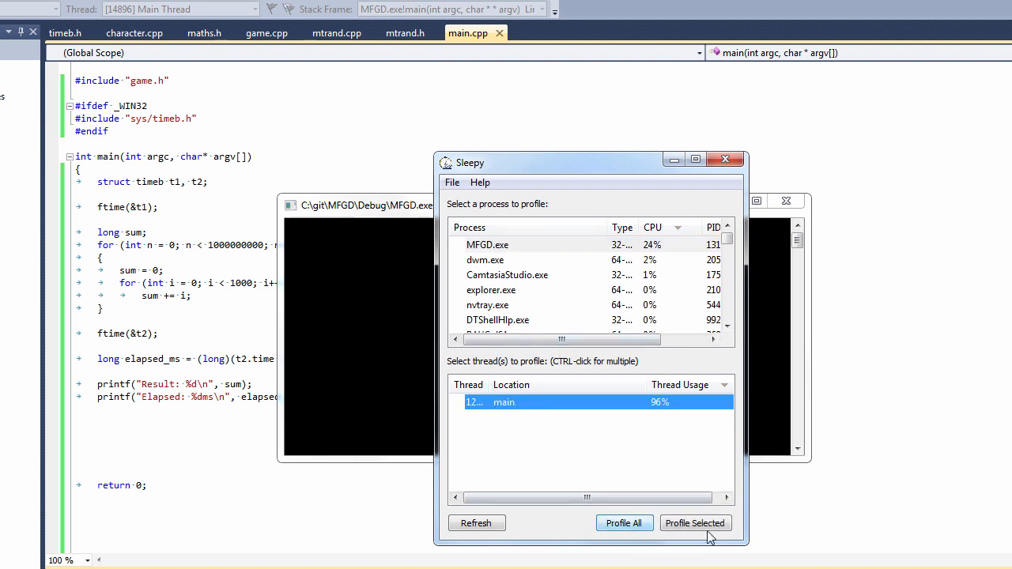
{"action": "left_click", "coordinate": [696, 522]}
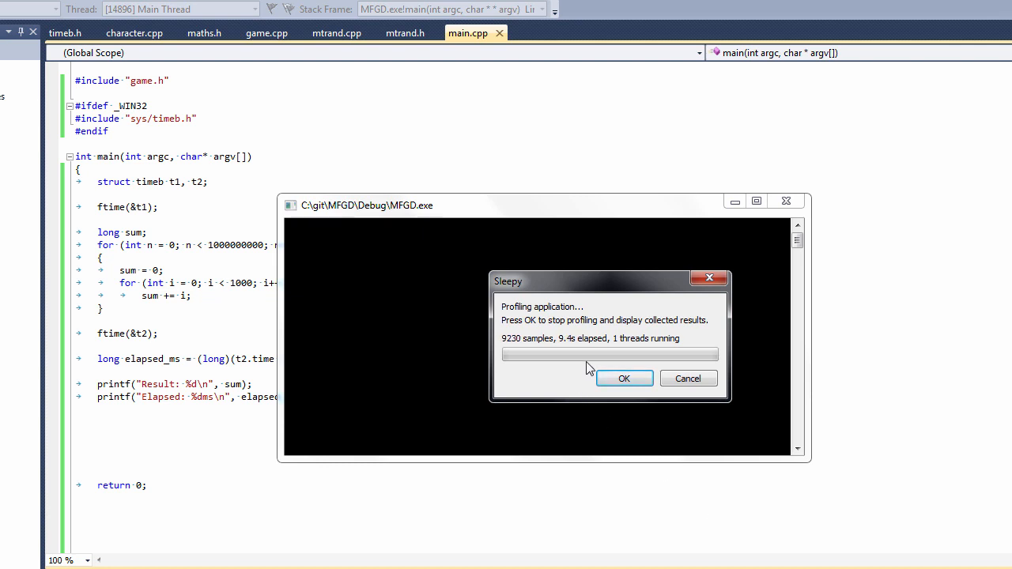
{"action": "left_click", "coordinate": [623, 377]}
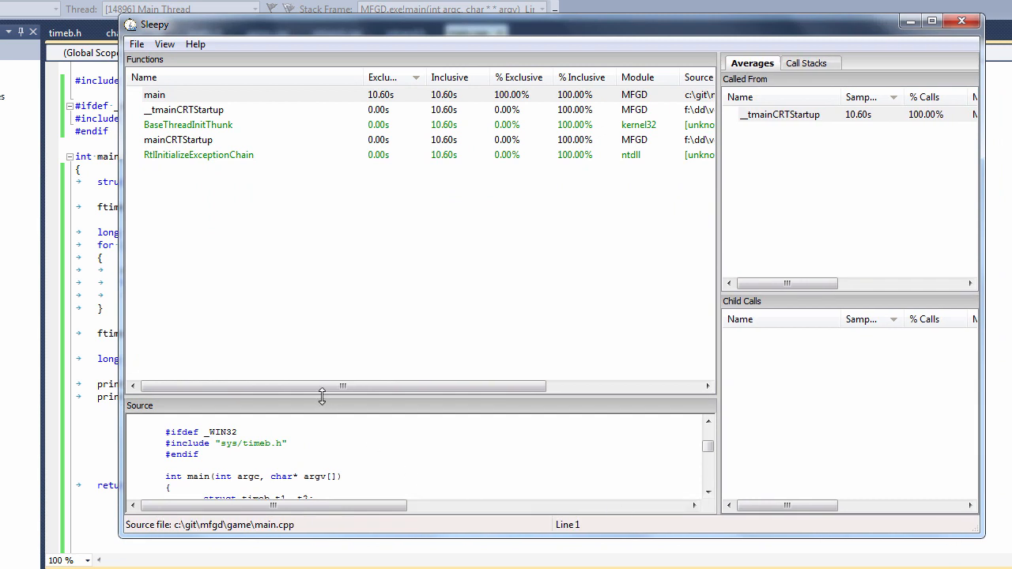
- Read per-line times on the inner for and sum += i lines, then close Sleepy
{"action": "left_click_drag", "start_coordinate": [323, 395], "coordinate": [323, 269]}
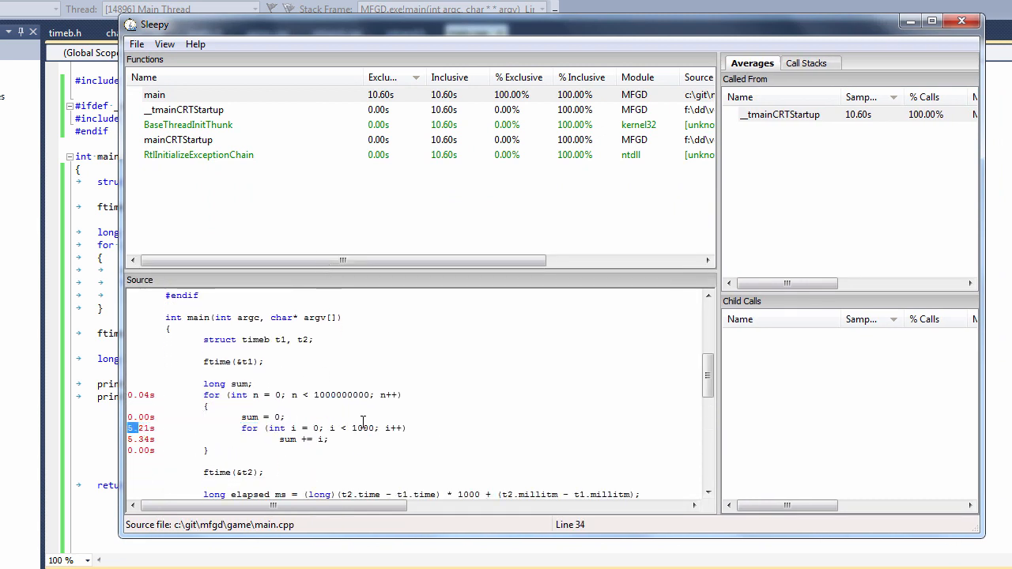
{"action": "left_click", "coordinate": [309, 439]}
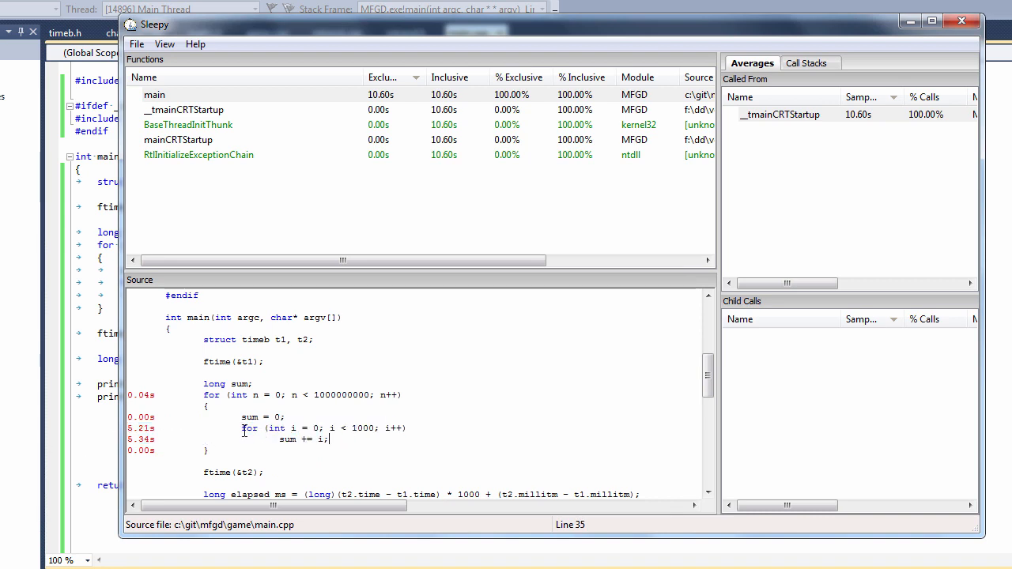
{"action": "triple_click", "coordinate": [316, 427]}
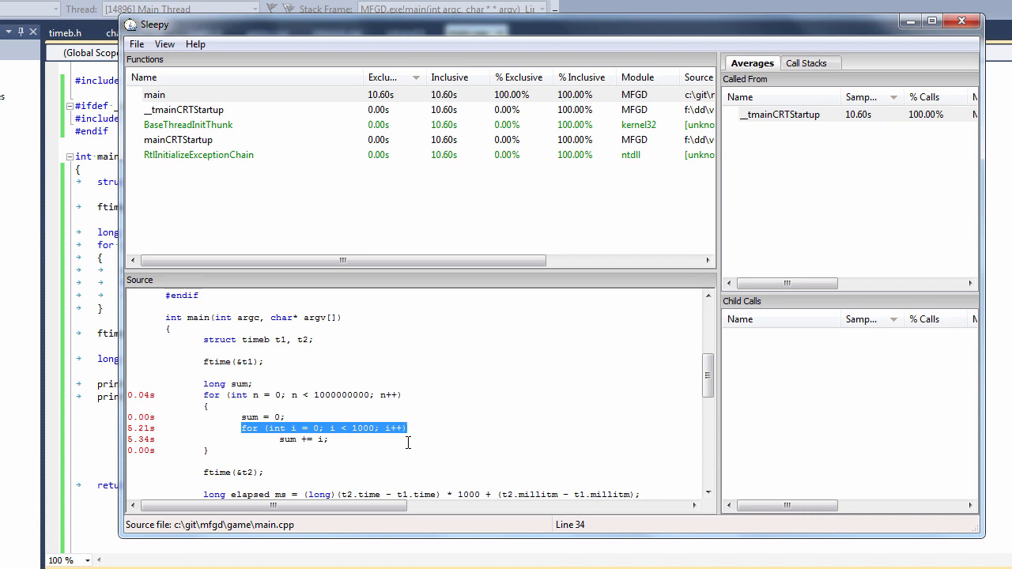
{"action": "left_click", "coordinate": [308, 440]}
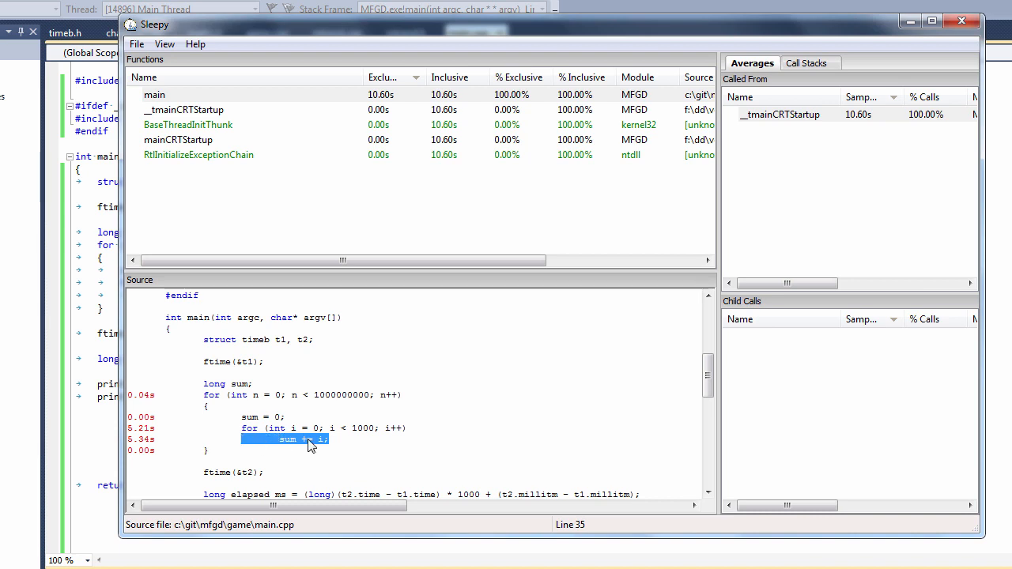
{"action": "mouse_move", "coordinate": [329, 446]}
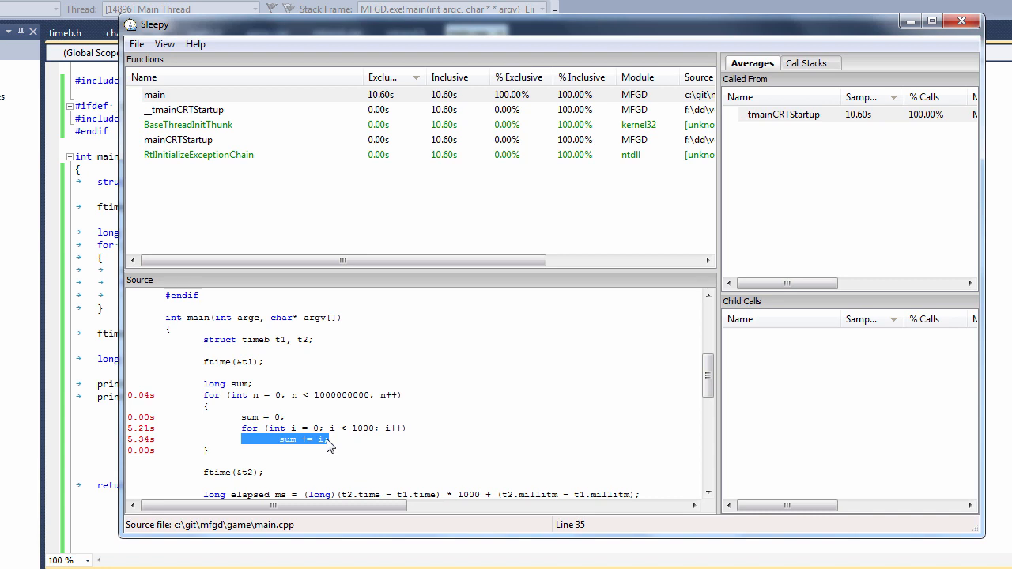
{"action": "mouse_move", "coordinate": [961, 251]}
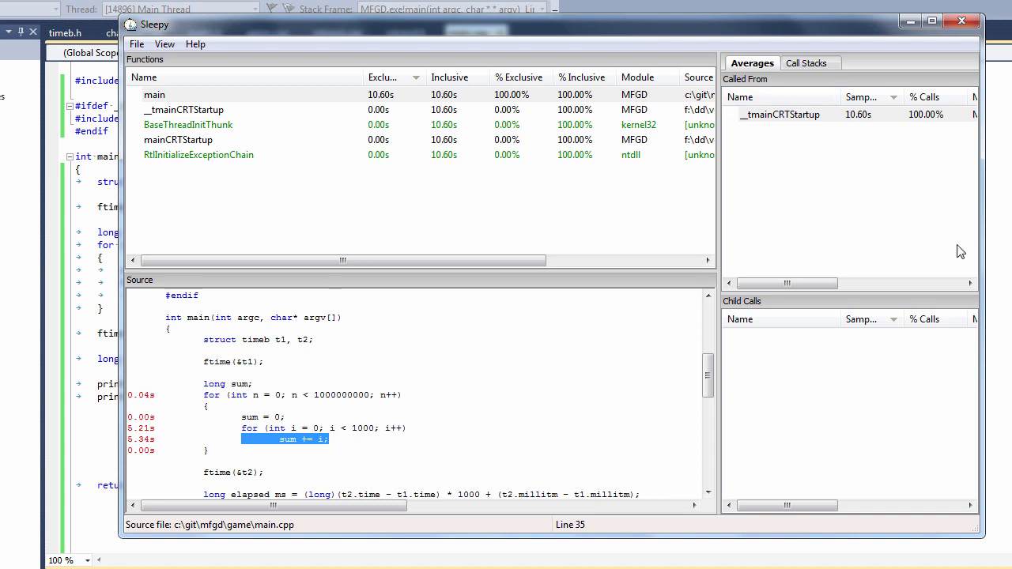
{"action": "mouse_move", "coordinate": [957, 87]}
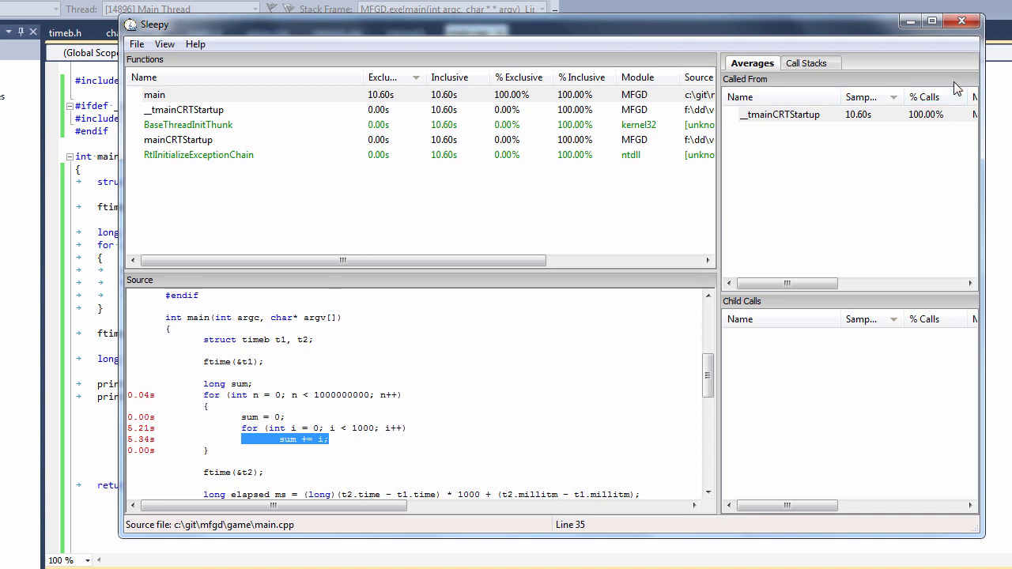
{"action": "mouse_move", "coordinate": [961, 22]}
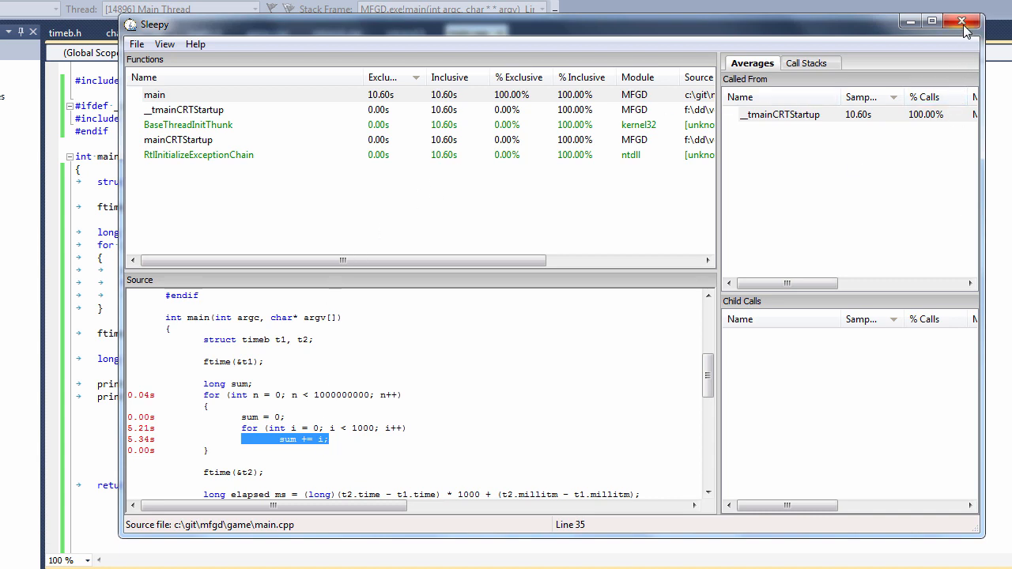
{"action": "left_click", "coordinate": [963, 22]}
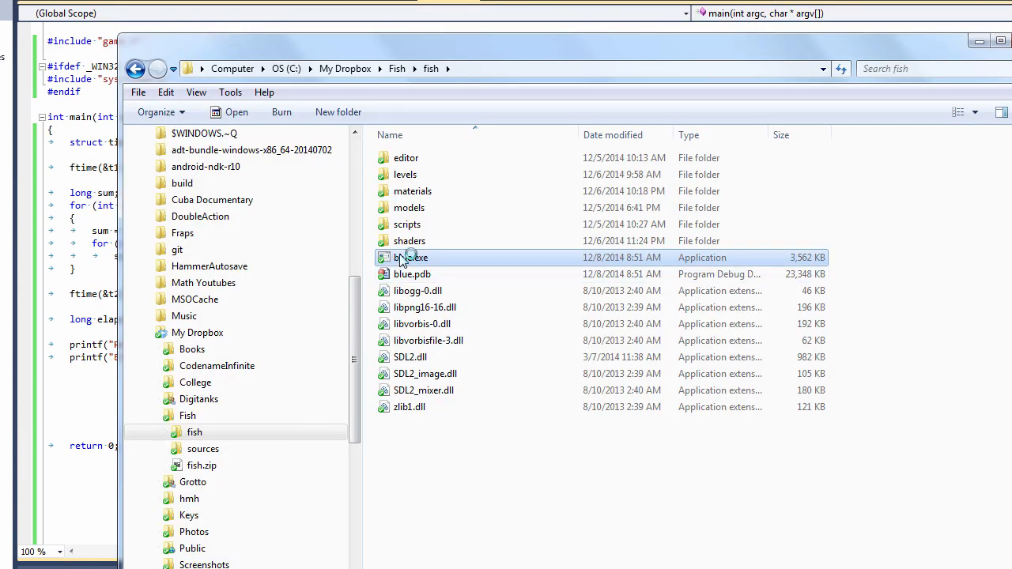
- Launch the fish demo executable with its live per-function frame profiler overlay
{"action": "double_click", "coordinate": [409, 256]}
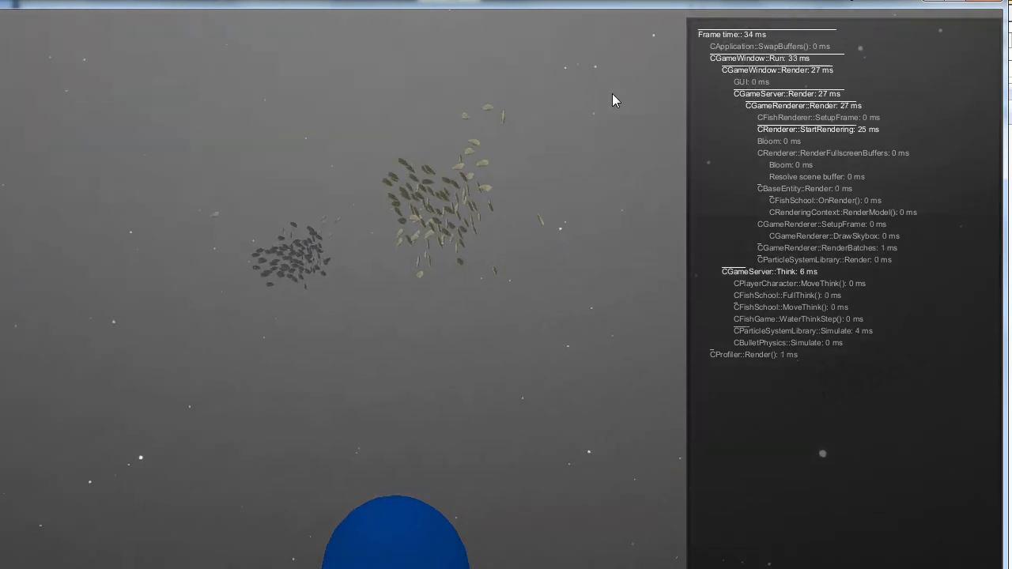
{"action": "mouse_move", "coordinate": [645, 103]}
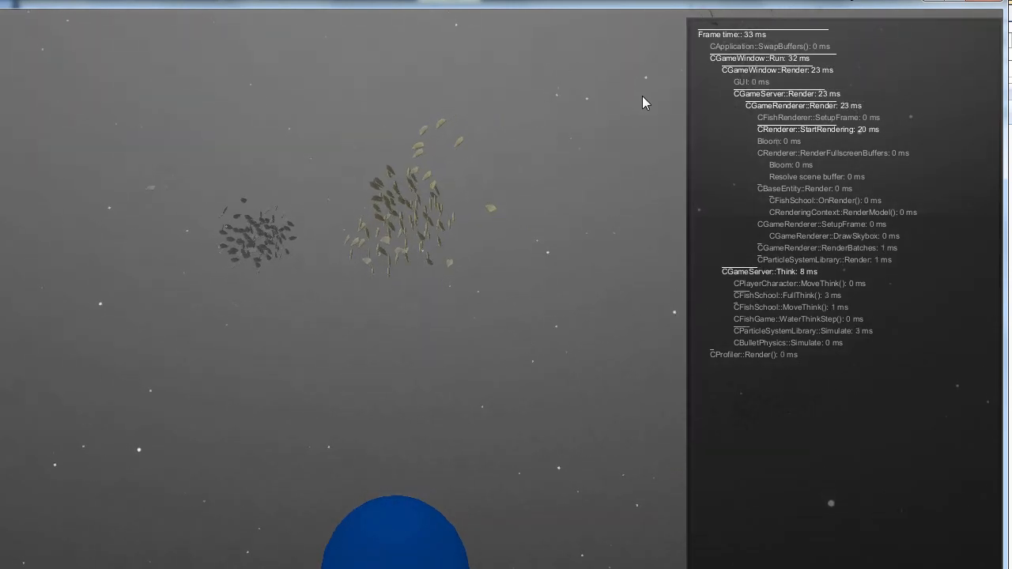